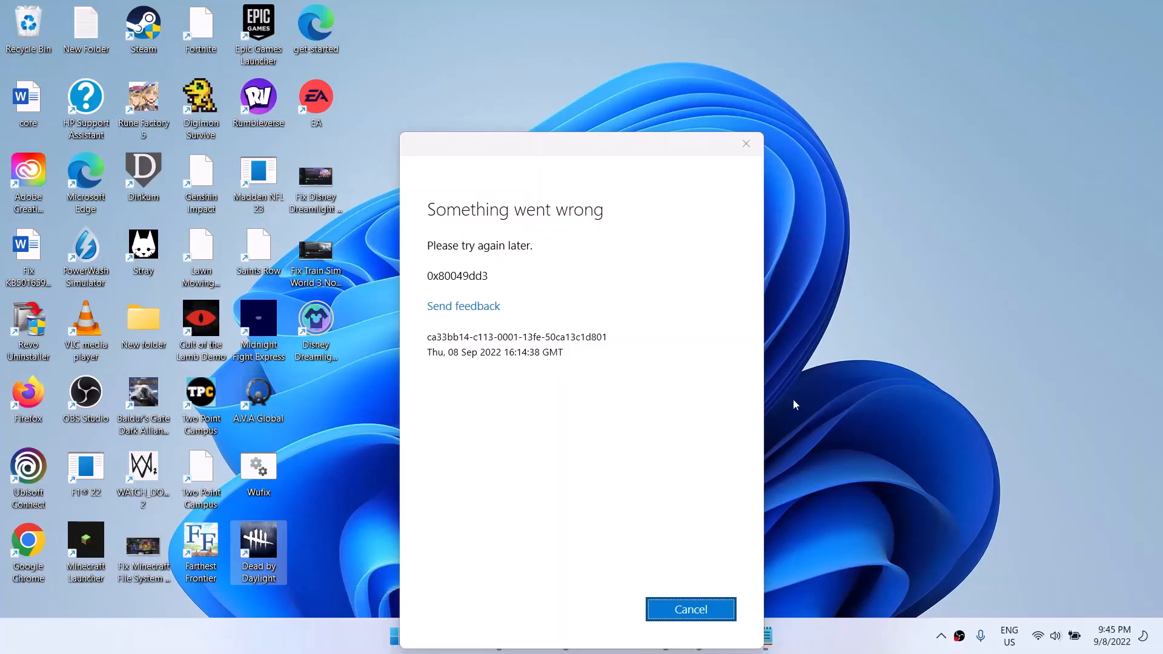
pyautogui.moveTo(678, 269)
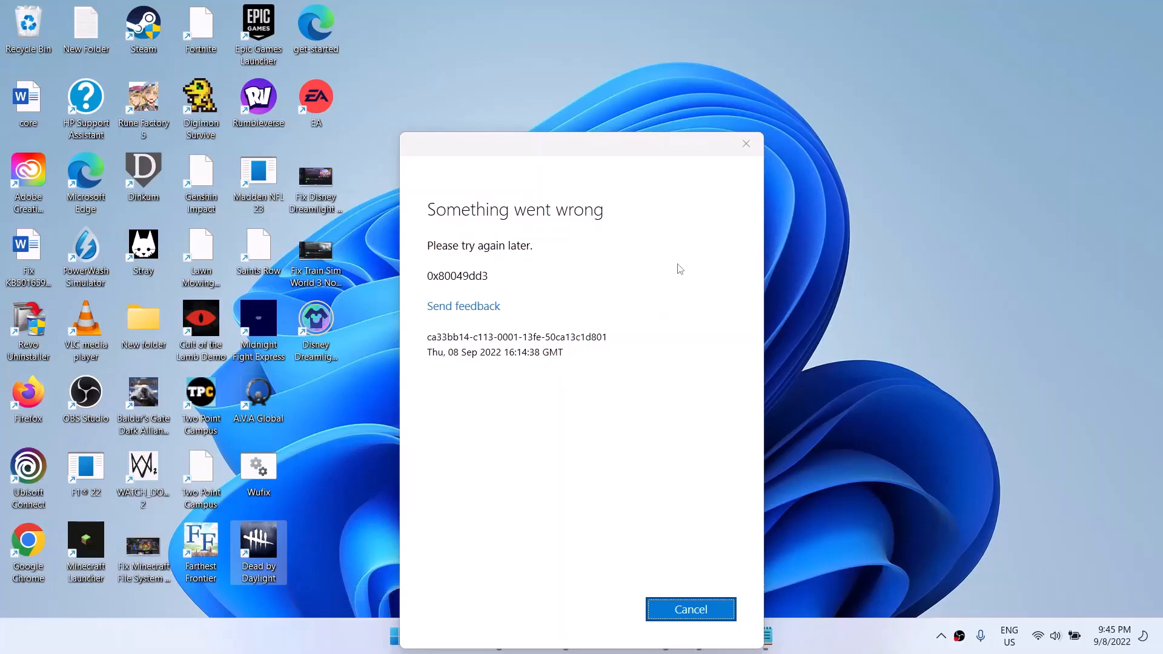
pyautogui.moveTo(473, 229)
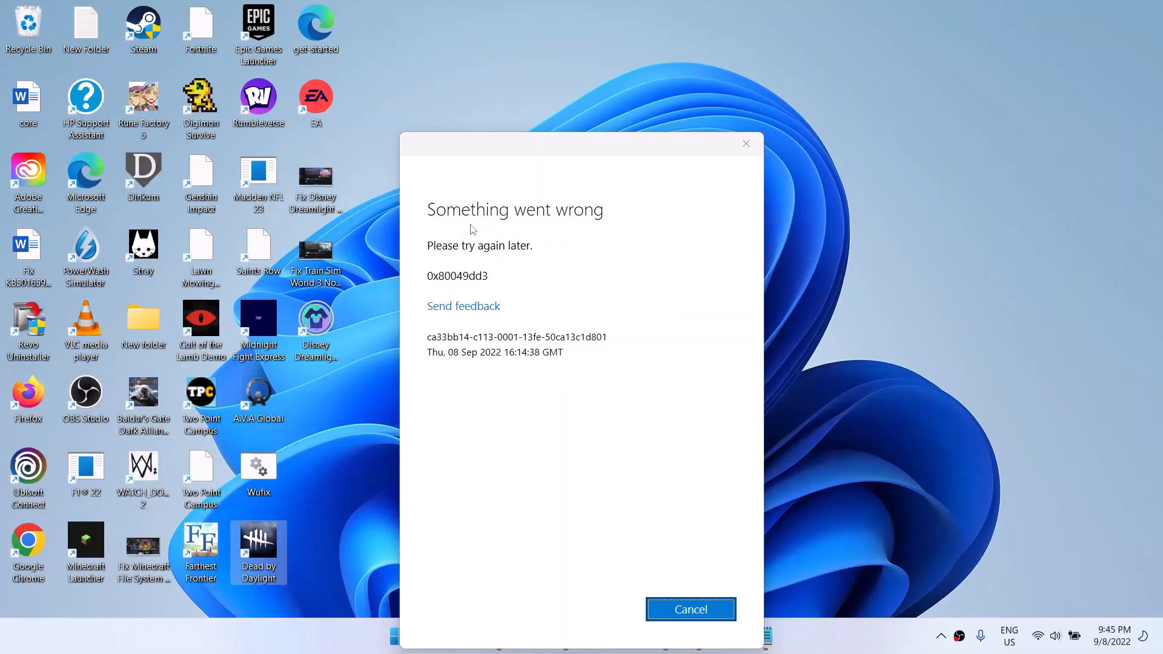
pyautogui.moveTo(510, 253)
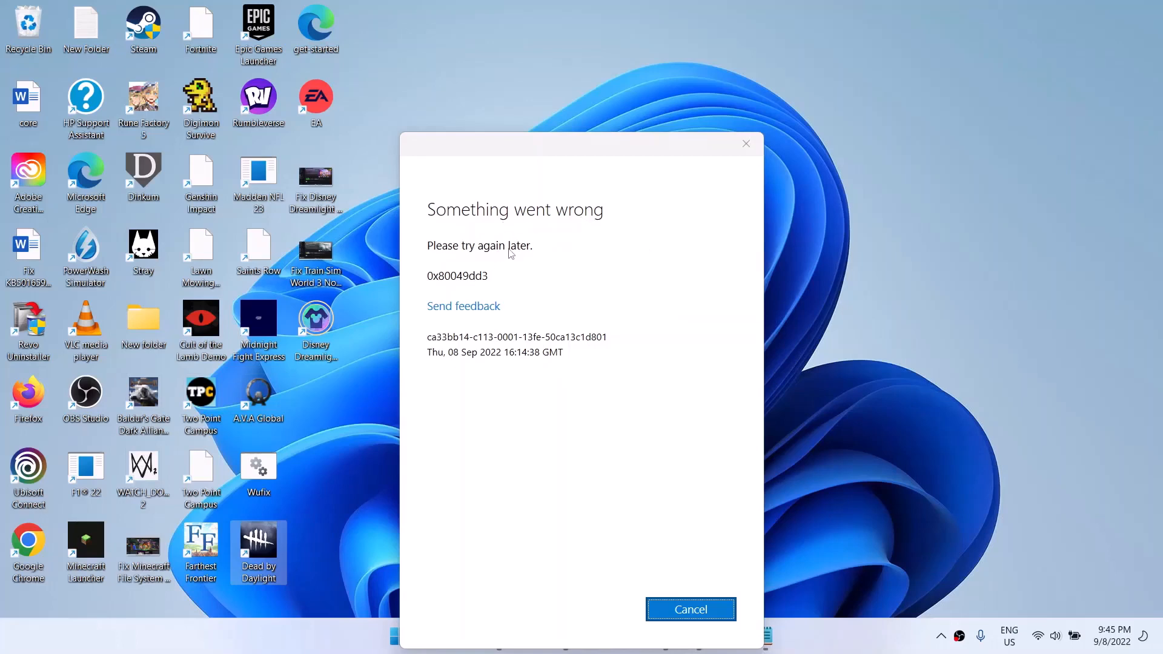
pyautogui.moveTo(456, 291)
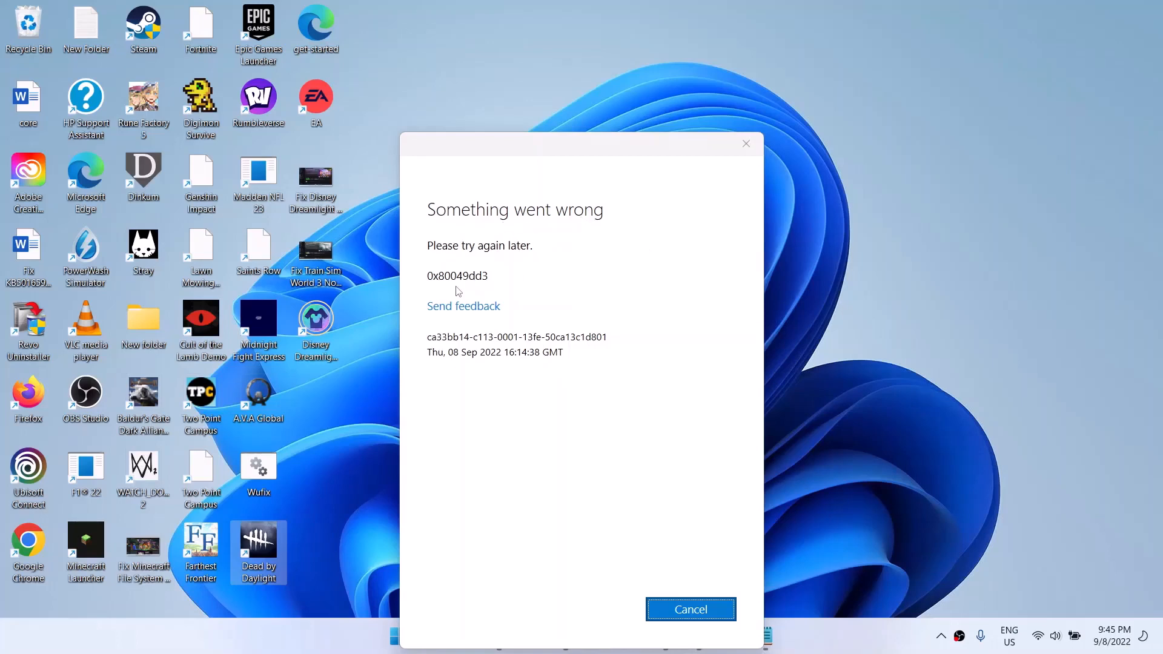
pyautogui.moveTo(496, 269)
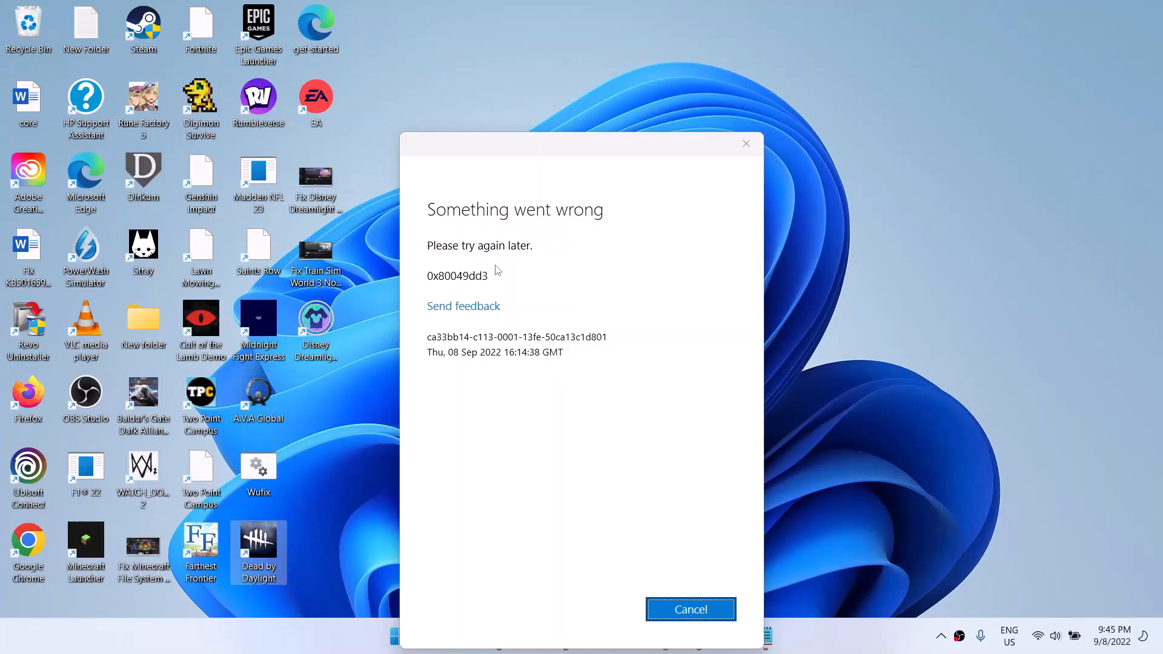
pyautogui.moveTo(503, 288)
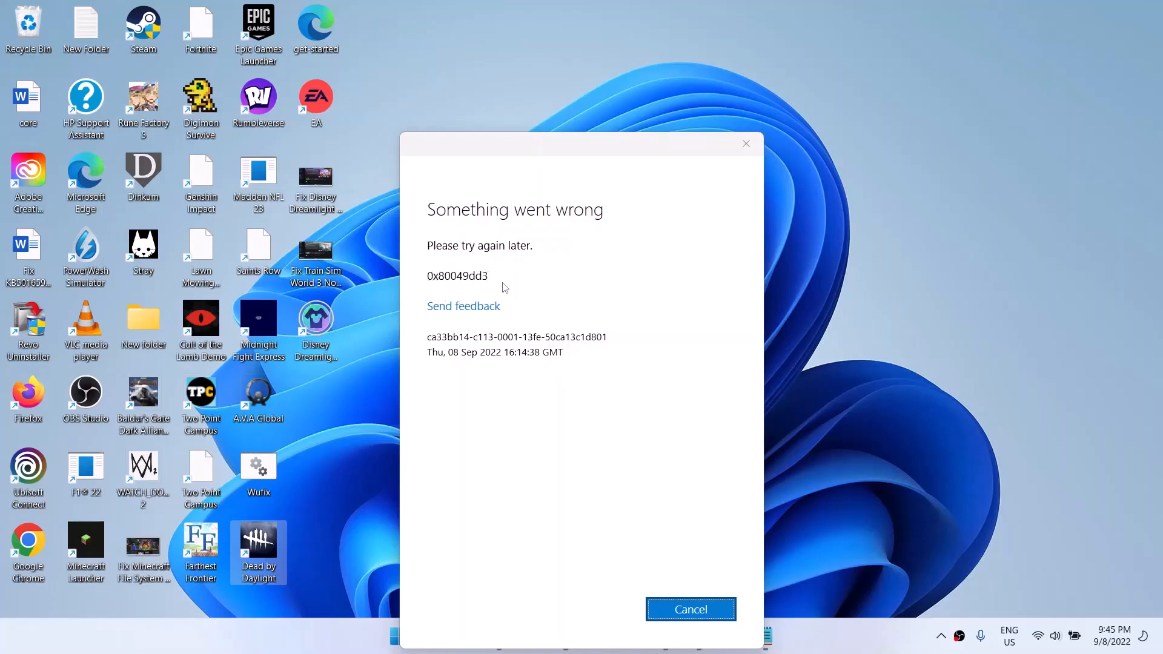
pyautogui.moveTo(454, 295)
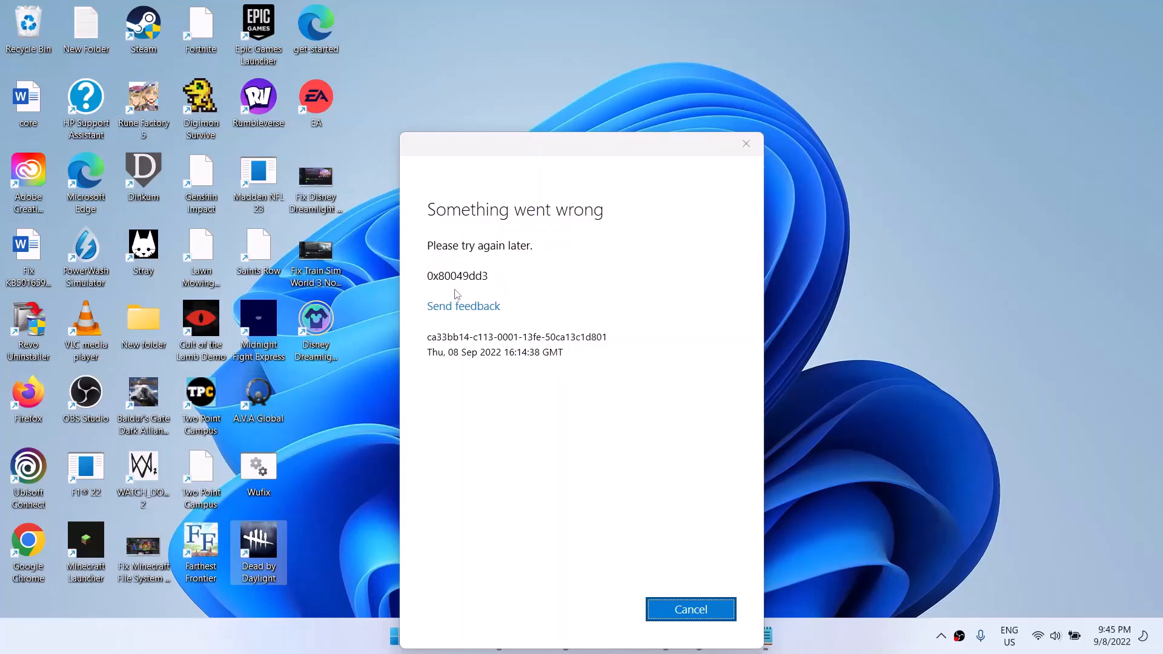
pyautogui.moveTo(485, 261)
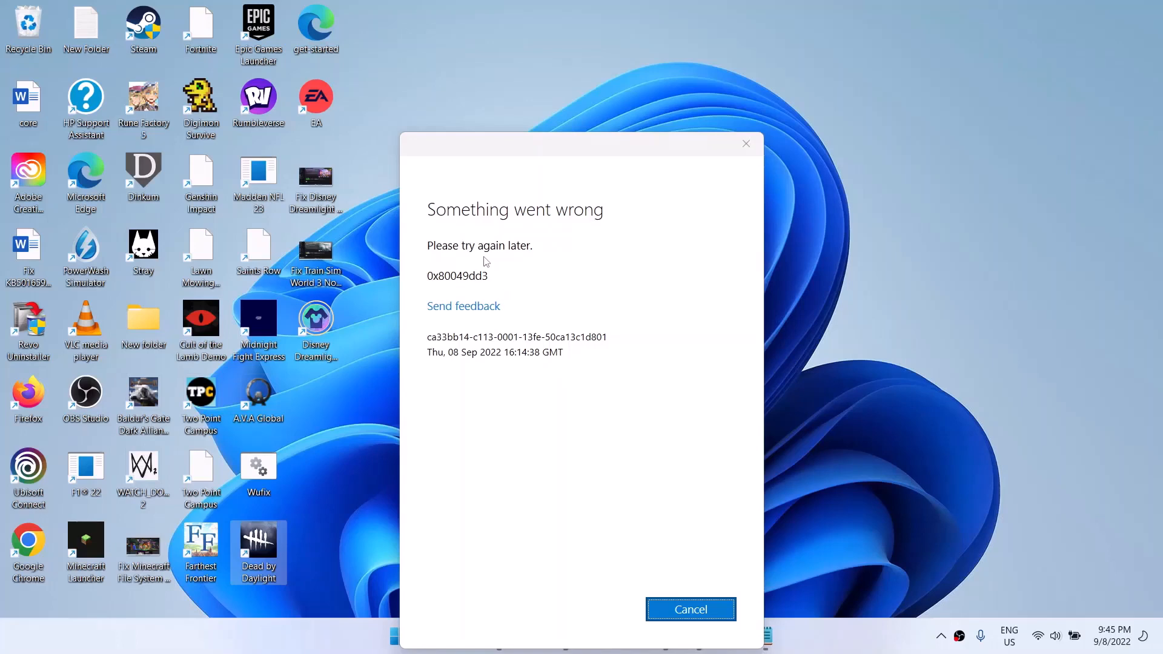
pyautogui.moveTo(499, 291)
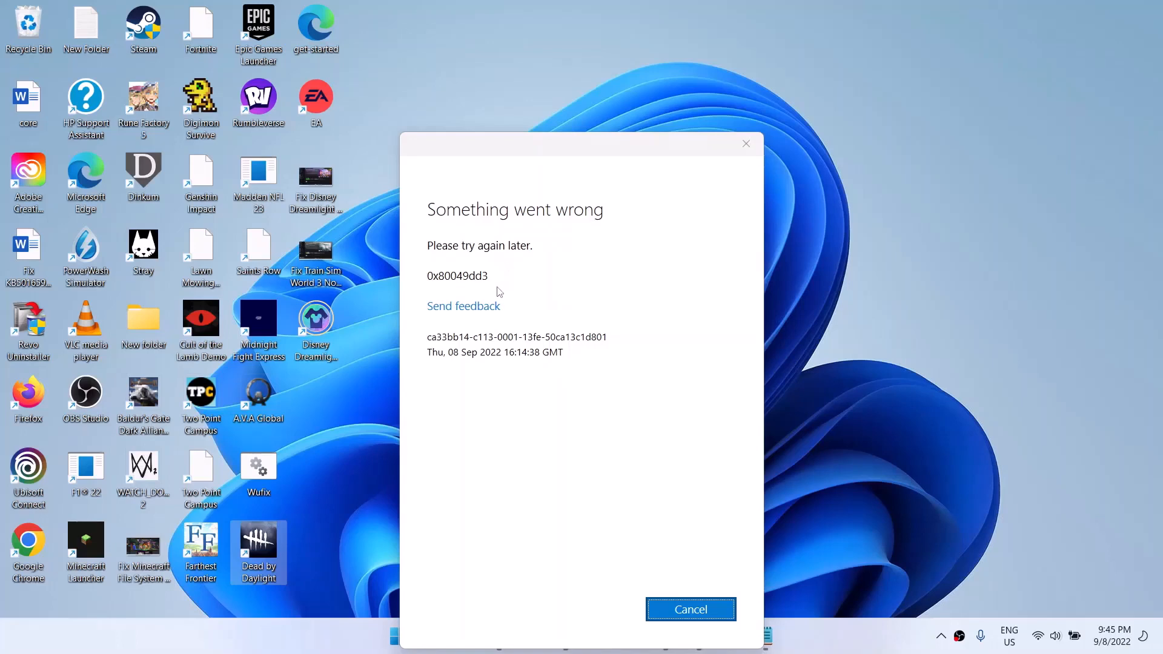
pyautogui.moveTo(503, 277)
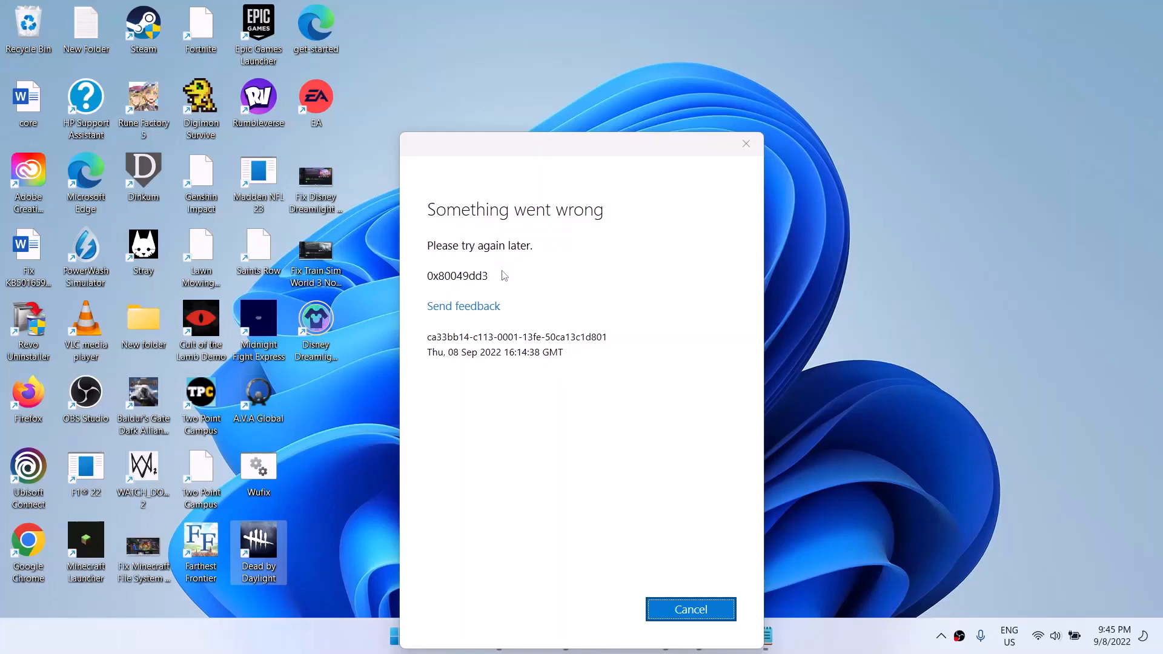
pyautogui.moveTo(494, 169)
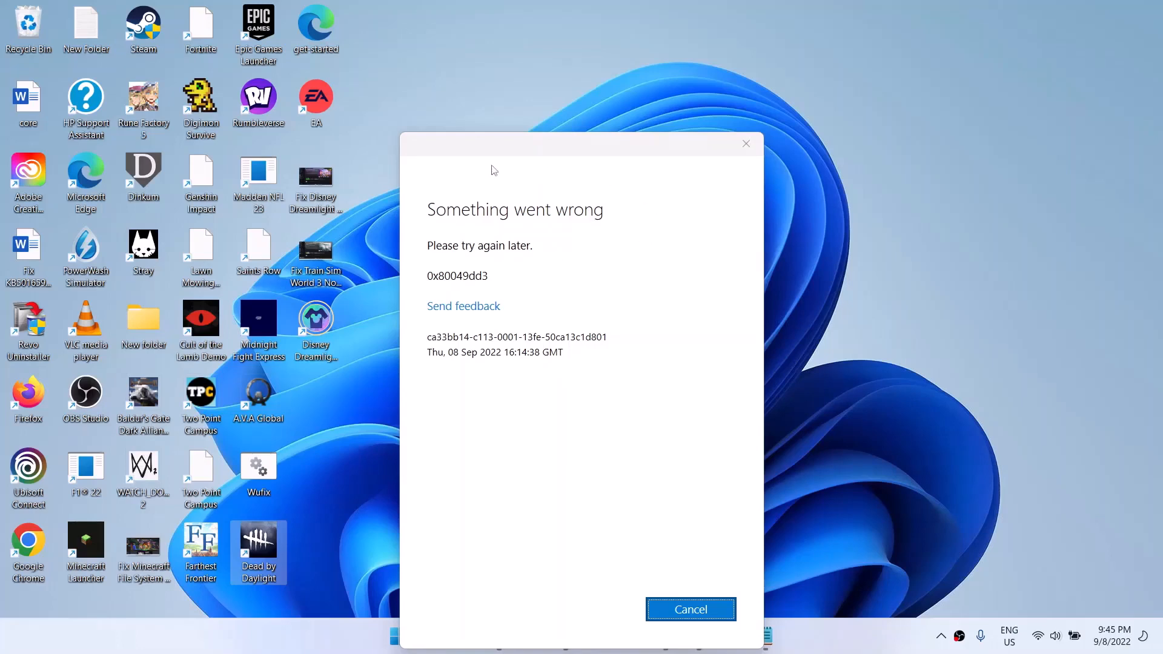
pyautogui.moveTo(423, 258)
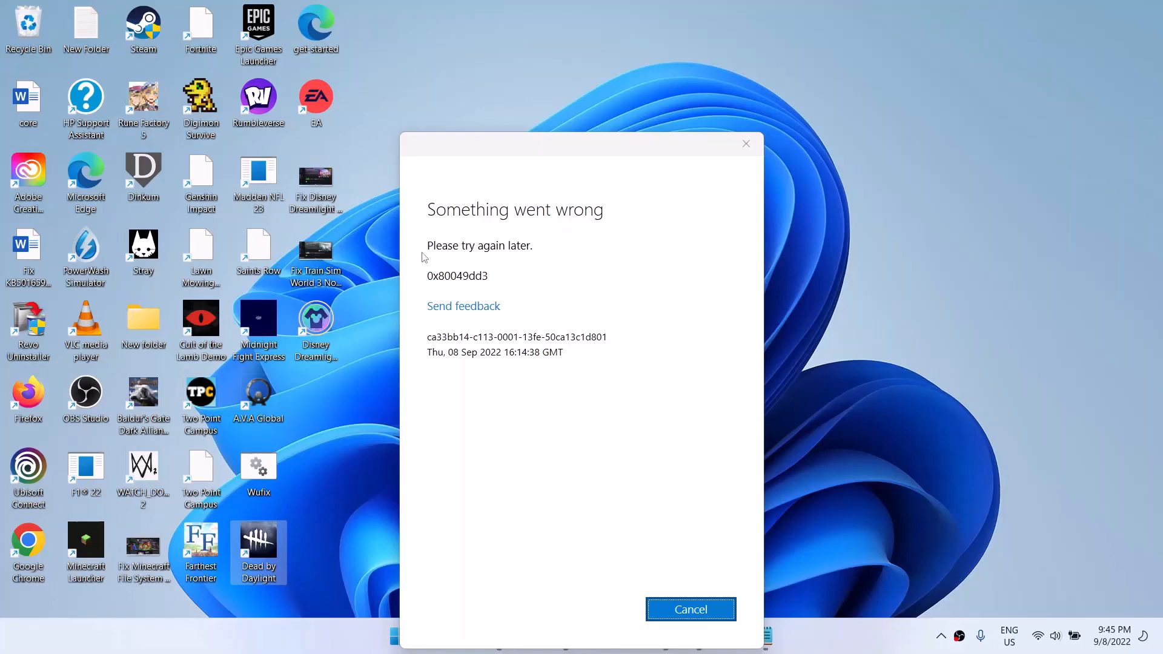
pyautogui.moveTo(601, 359)
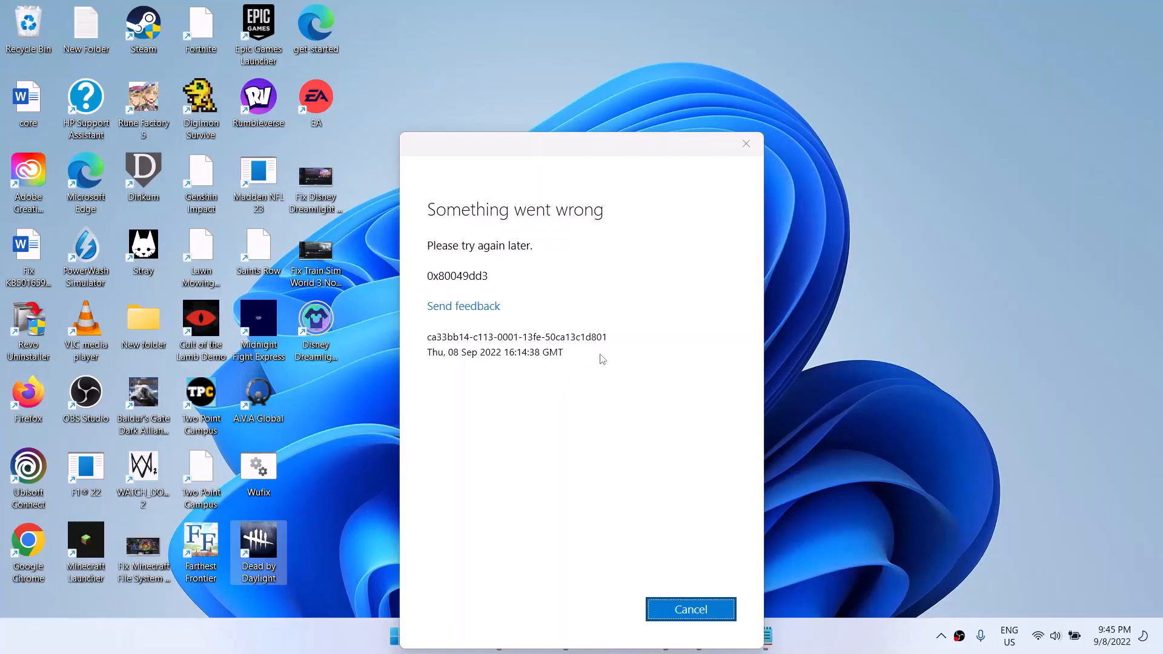
pyautogui.moveTo(641, 239)
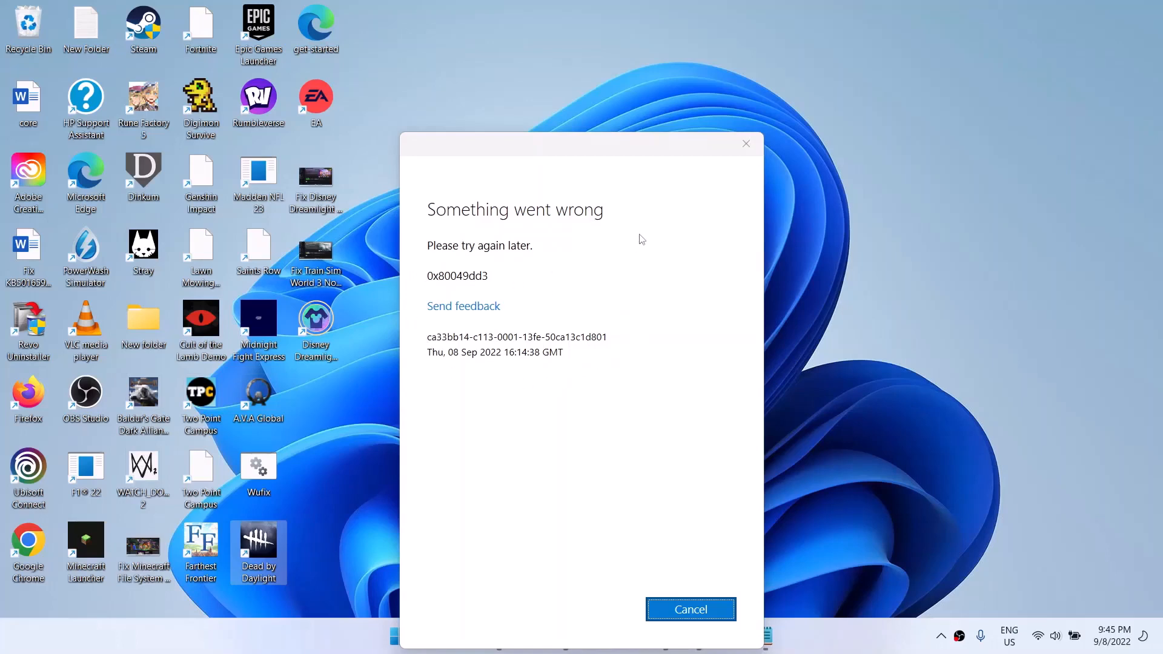
pyautogui.moveTo(415, 223)
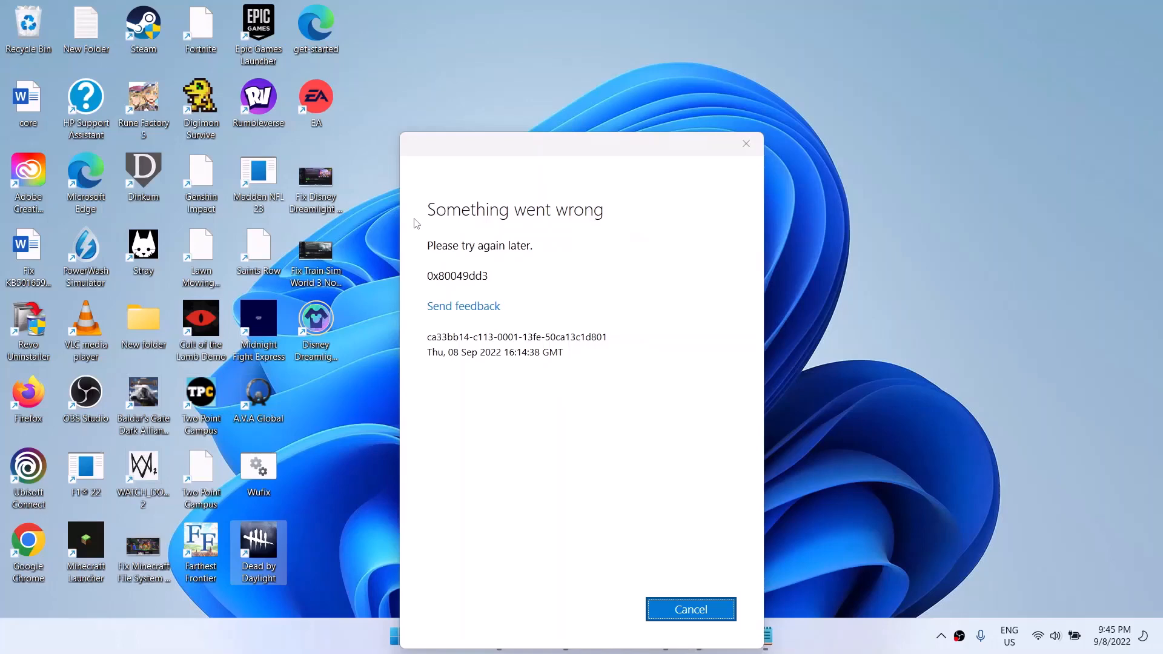
pyautogui.moveTo(421, 241)
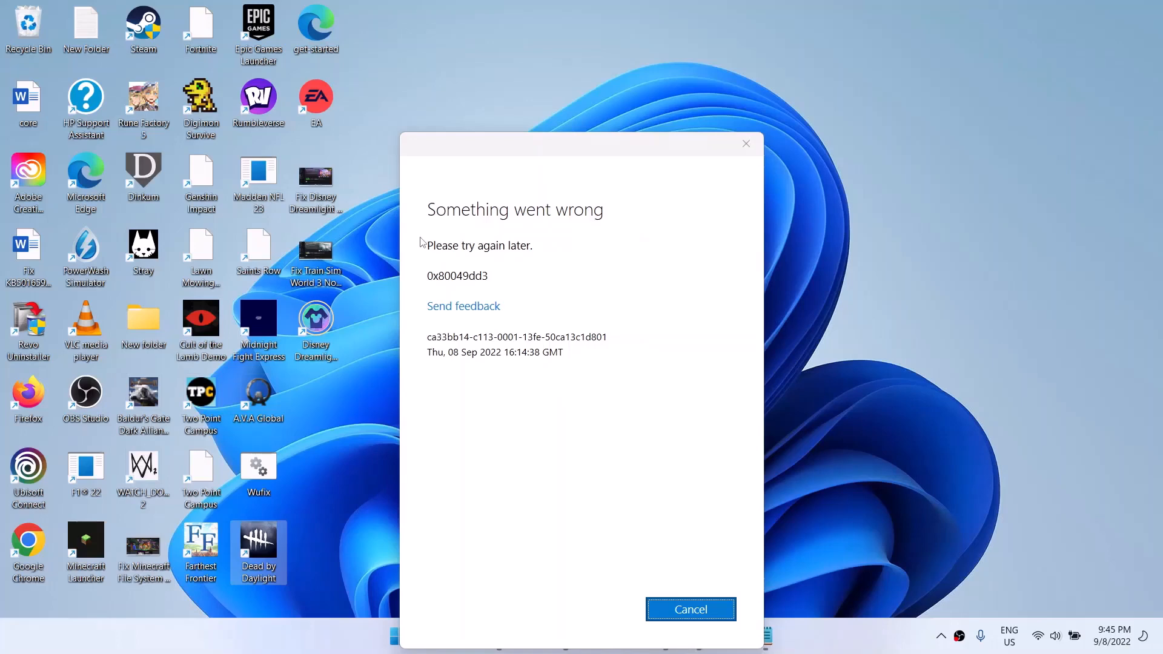
pyautogui.moveTo(374, 644)
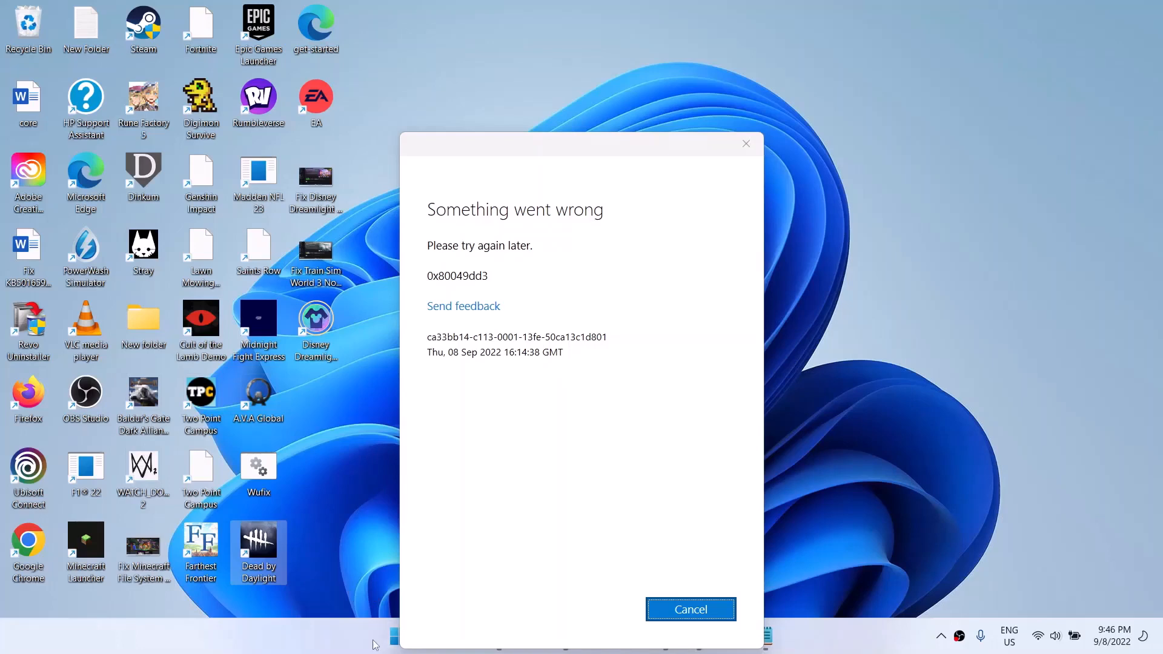
# - Dismiss the 'Something went wrong' error 0x80049dd3 and open the Start menu
pyautogui.click(689, 608)
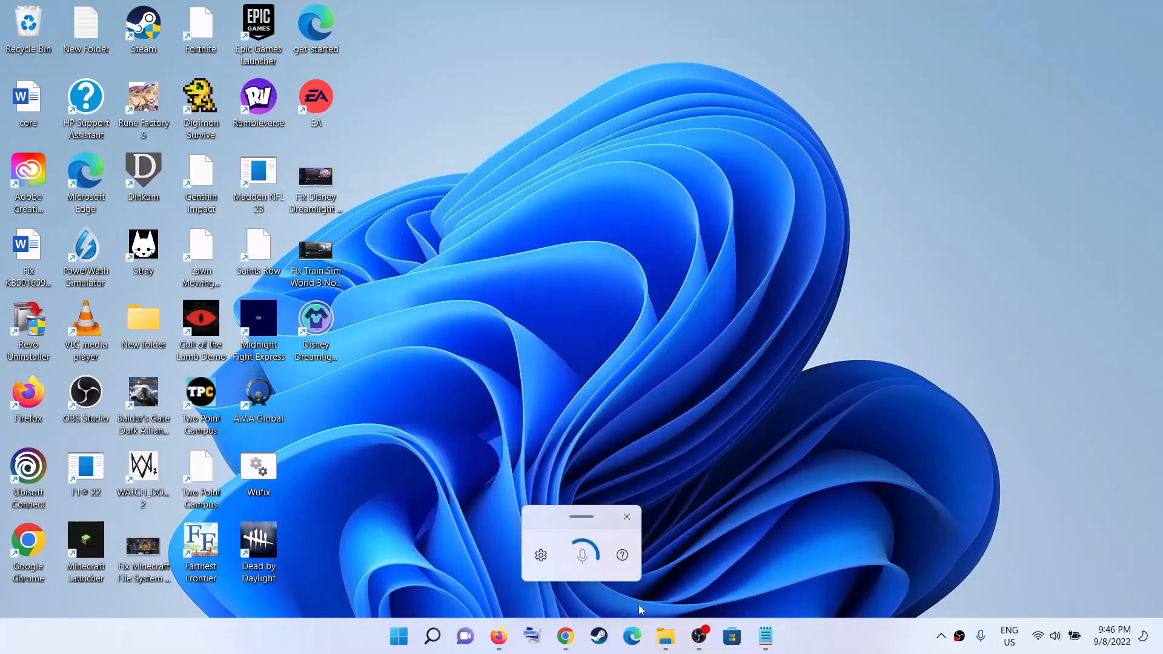
pyautogui.click(398, 637)
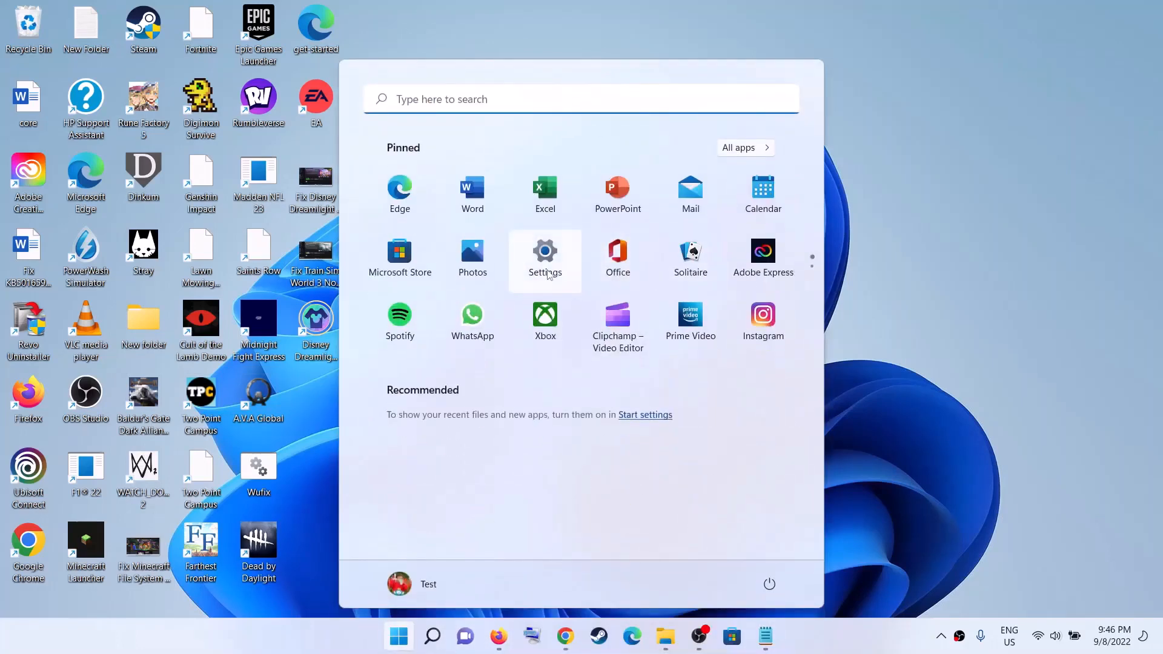
# - Go to Settings > Accounts and scroll to the Other users section
pyautogui.click(545, 256)
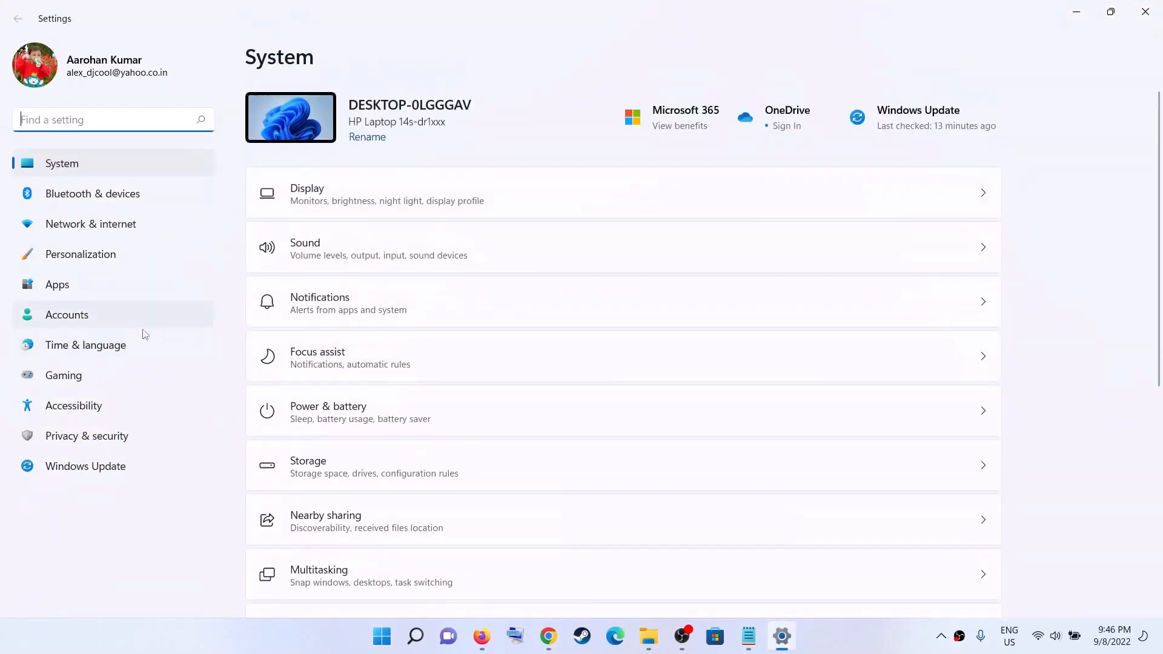
pyautogui.click(66, 314)
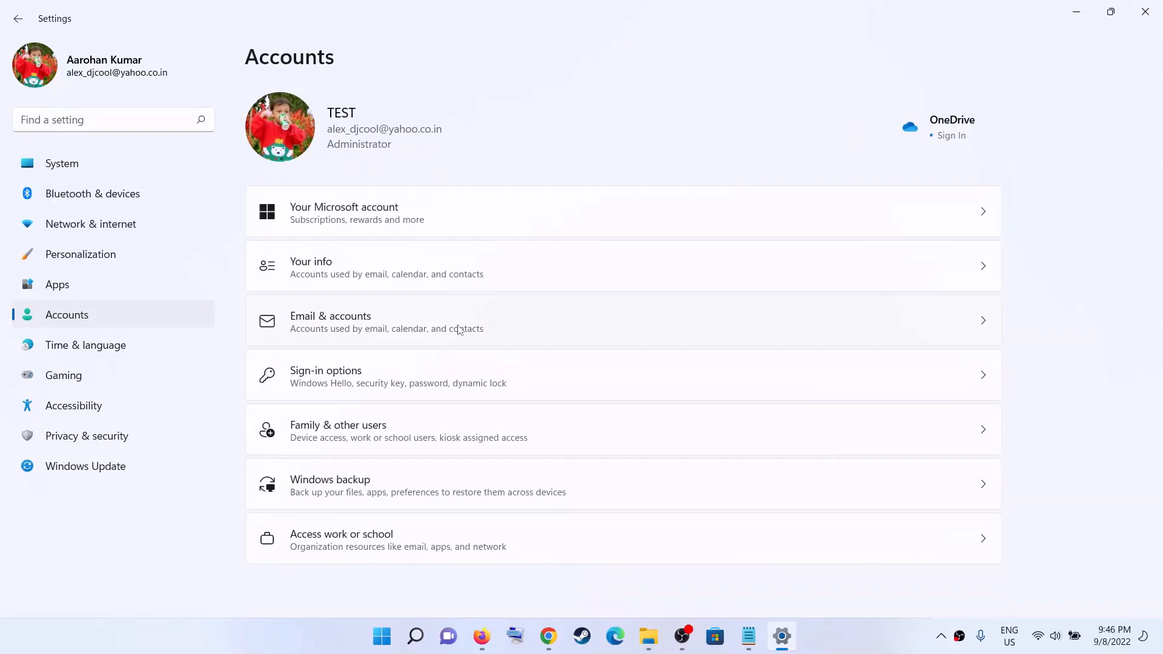
pyautogui.moveTo(337, 439)
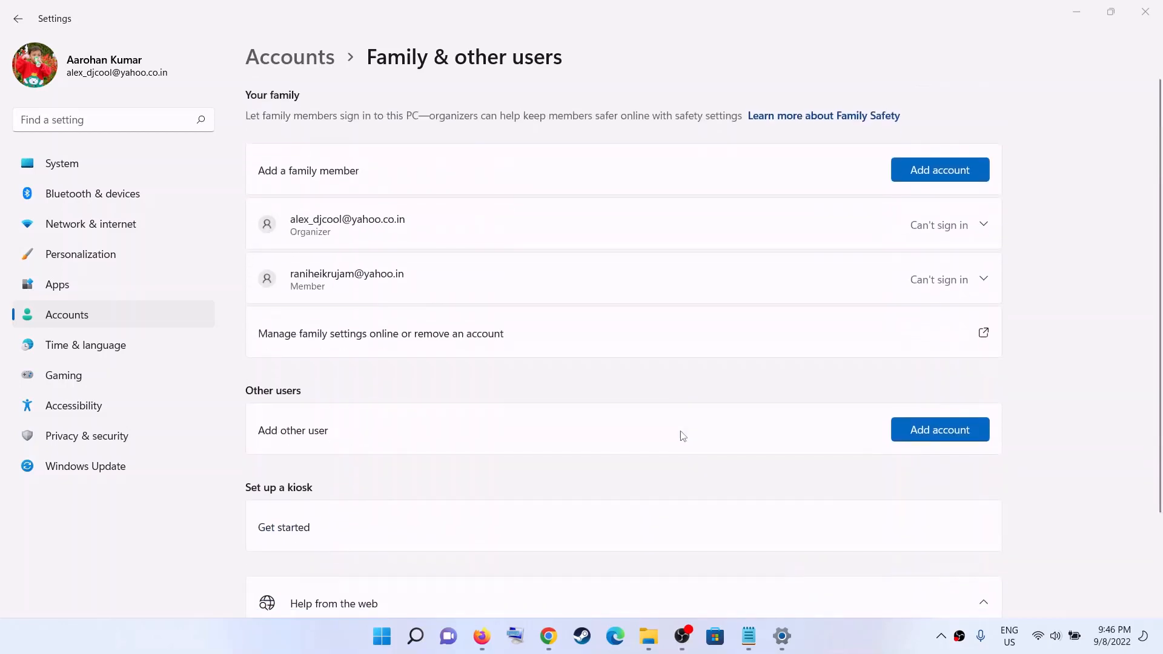
pyautogui.scroll(-3)
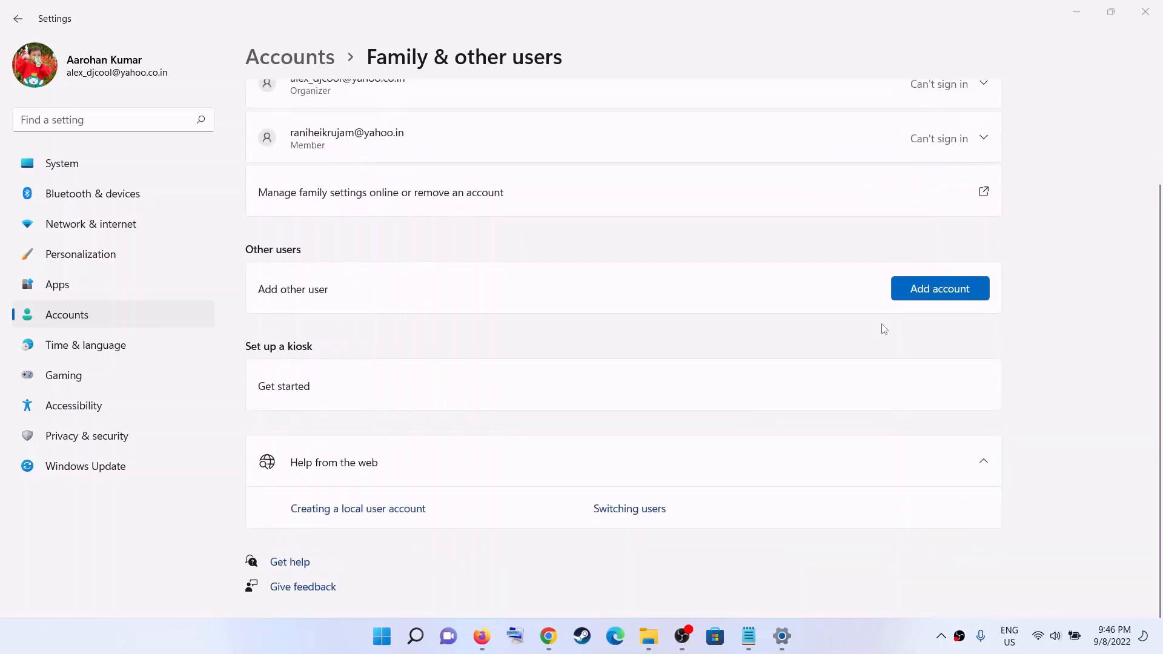
# - Add another user, skipping sign-in info and choosing a user without a Microsoft account
pyautogui.click(939, 289)
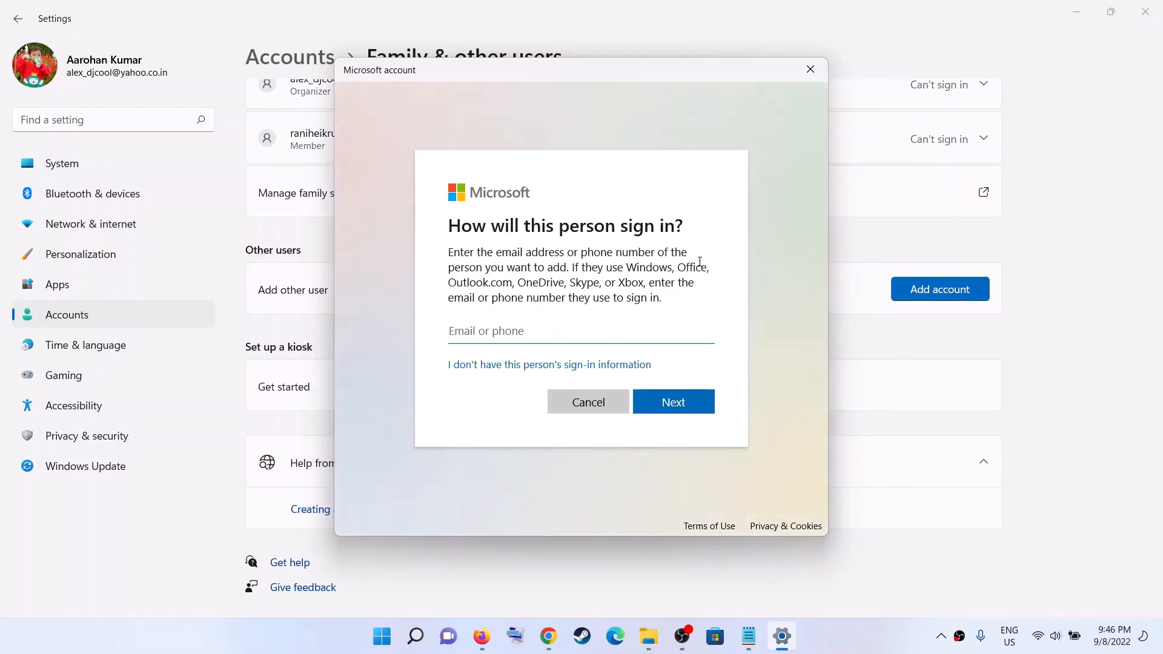
pyautogui.moveTo(527, 364)
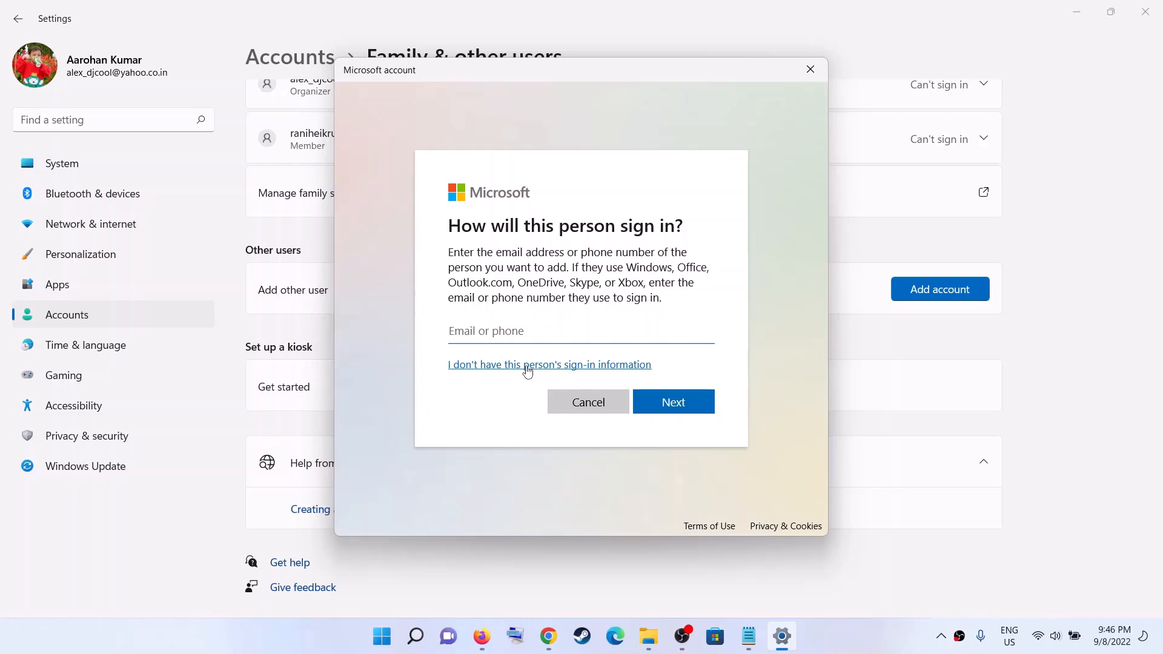
pyautogui.moveTo(568, 369)
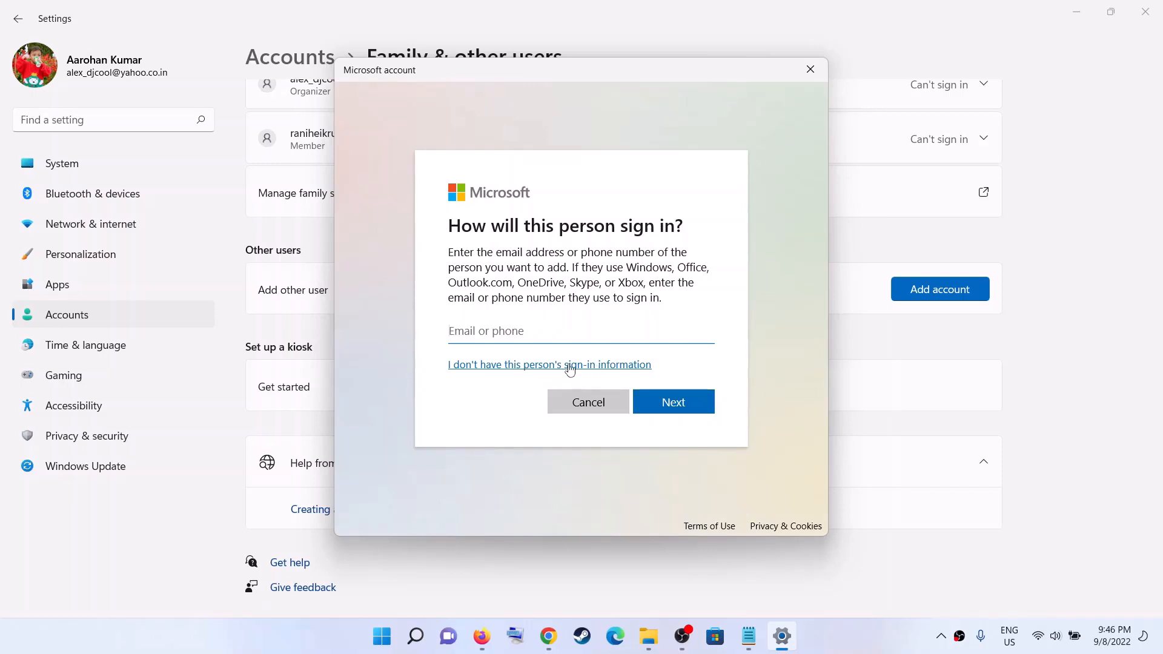
pyautogui.click(548, 364)
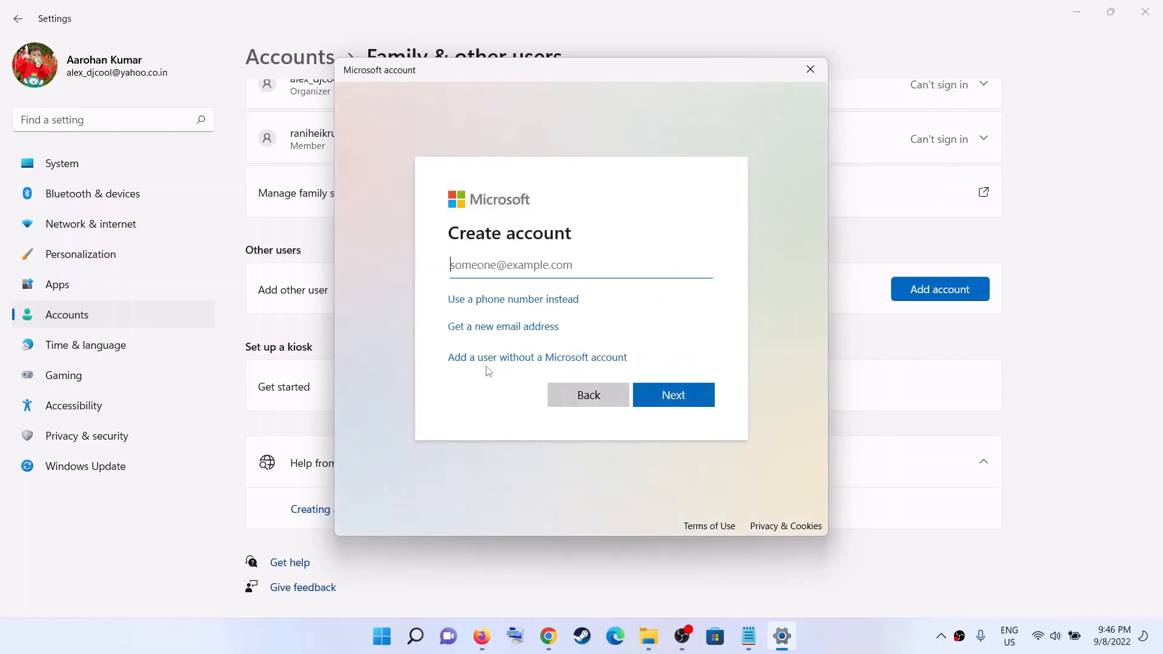
pyautogui.moveTo(538, 356)
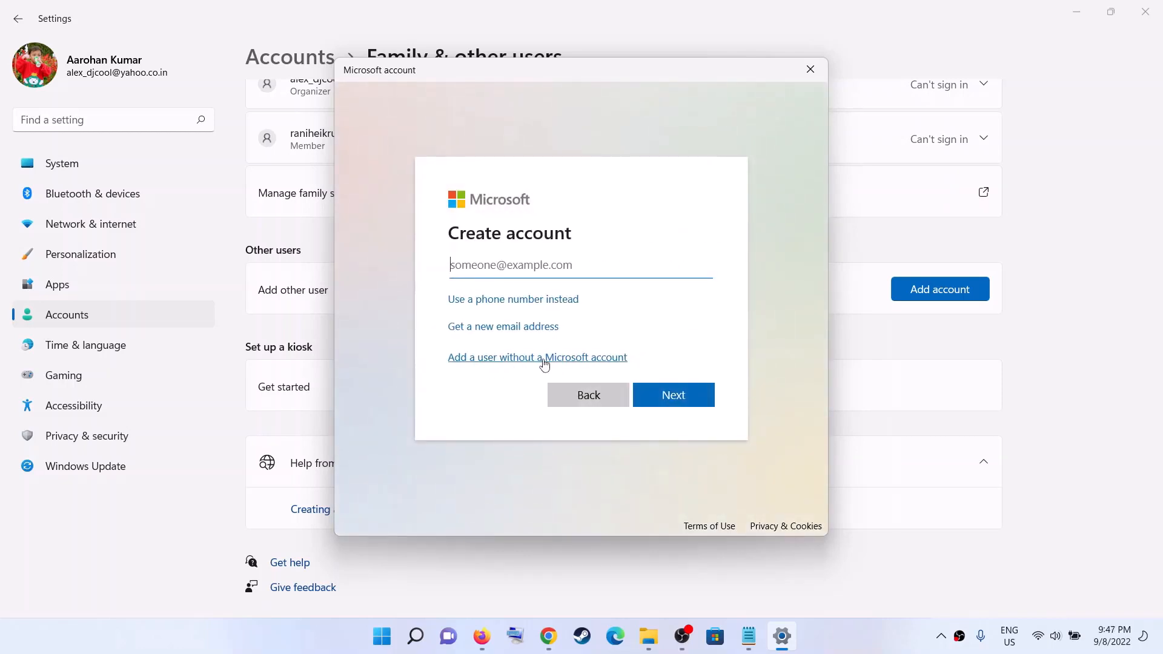
pyautogui.click(538, 357)
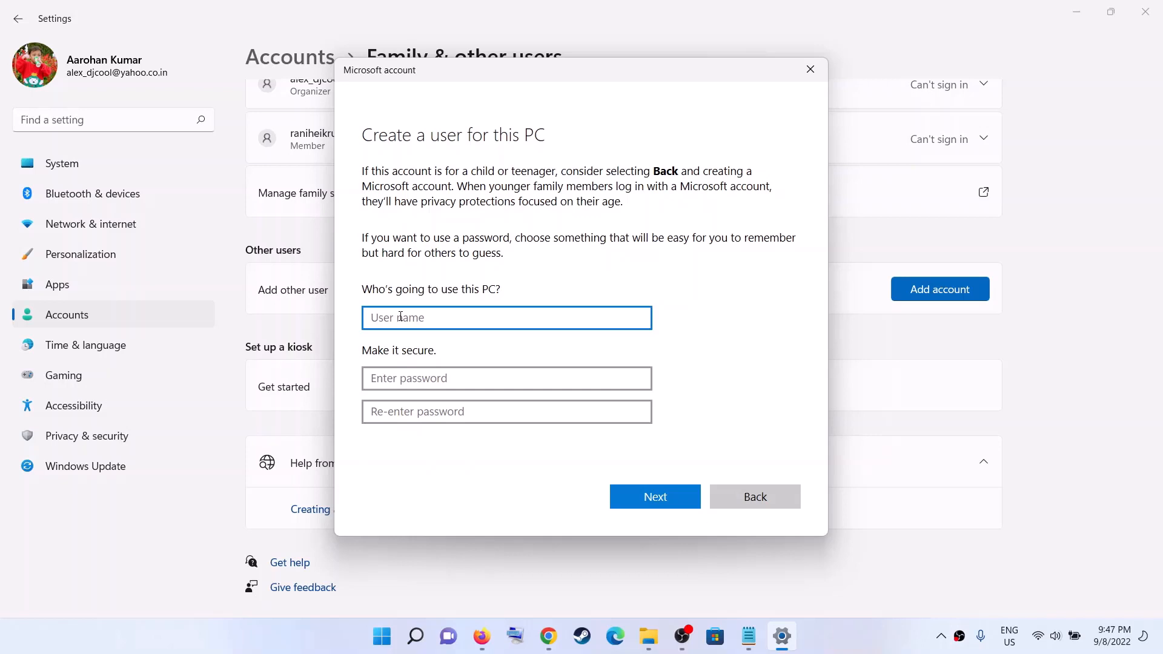
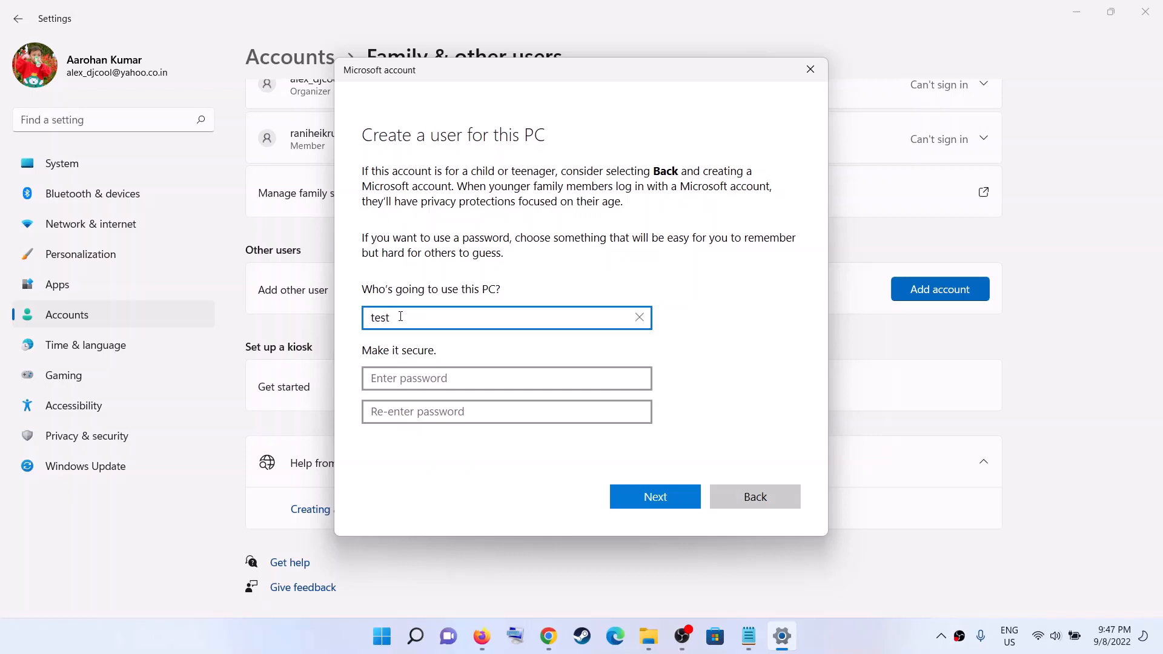
# - Enter the user name and password, pick the first question and the birth-city second question
pyautogui.click(506, 378)
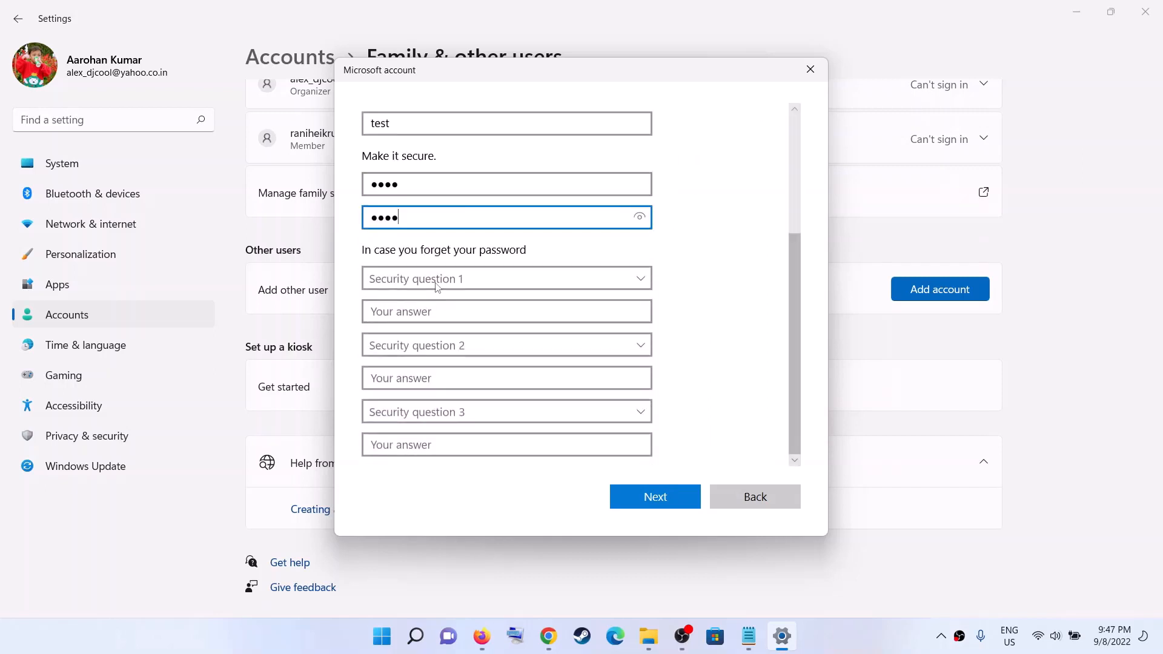
pyautogui.click(507, 278)
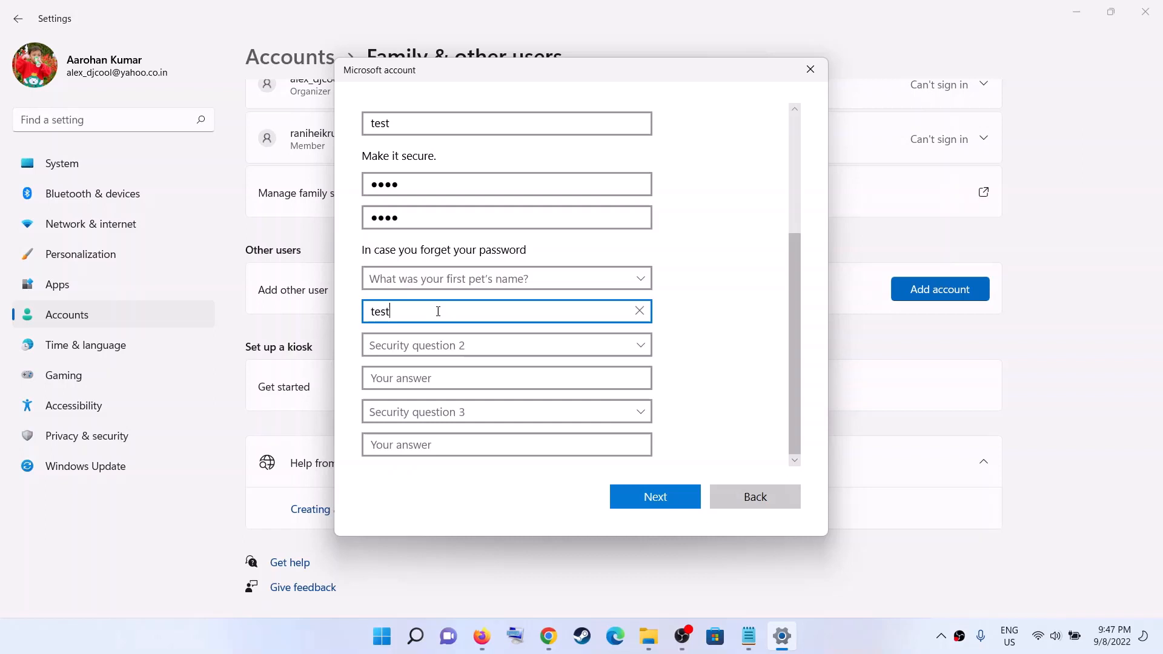
pyautogui.click(507, 345)
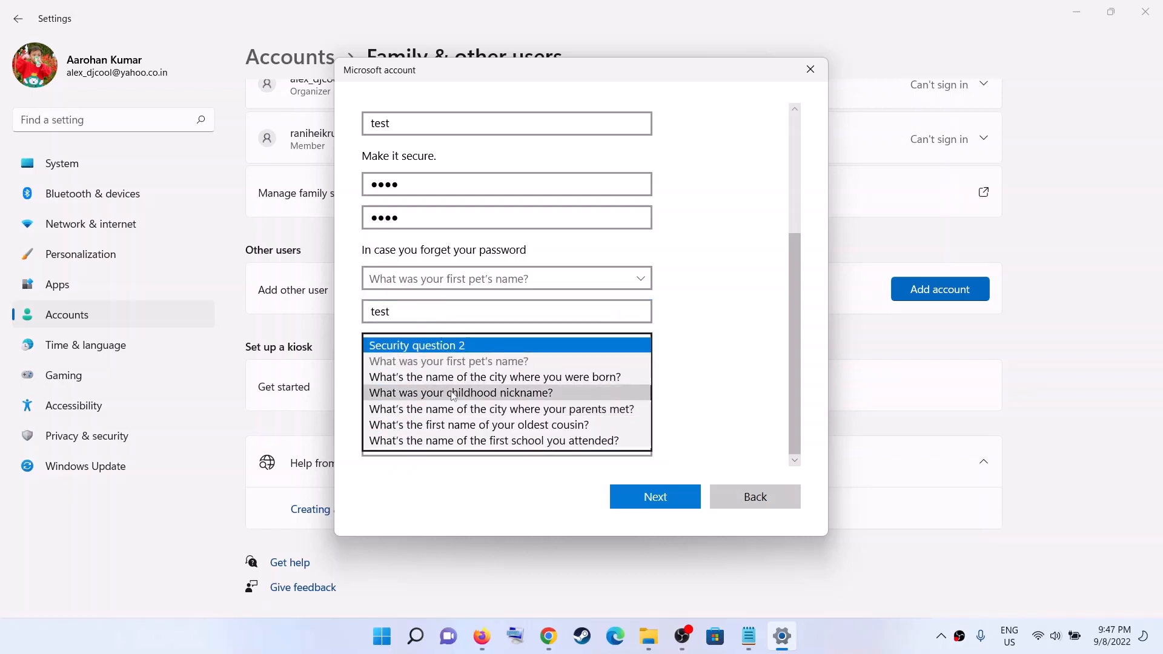
pyautogui.click(494, 377)
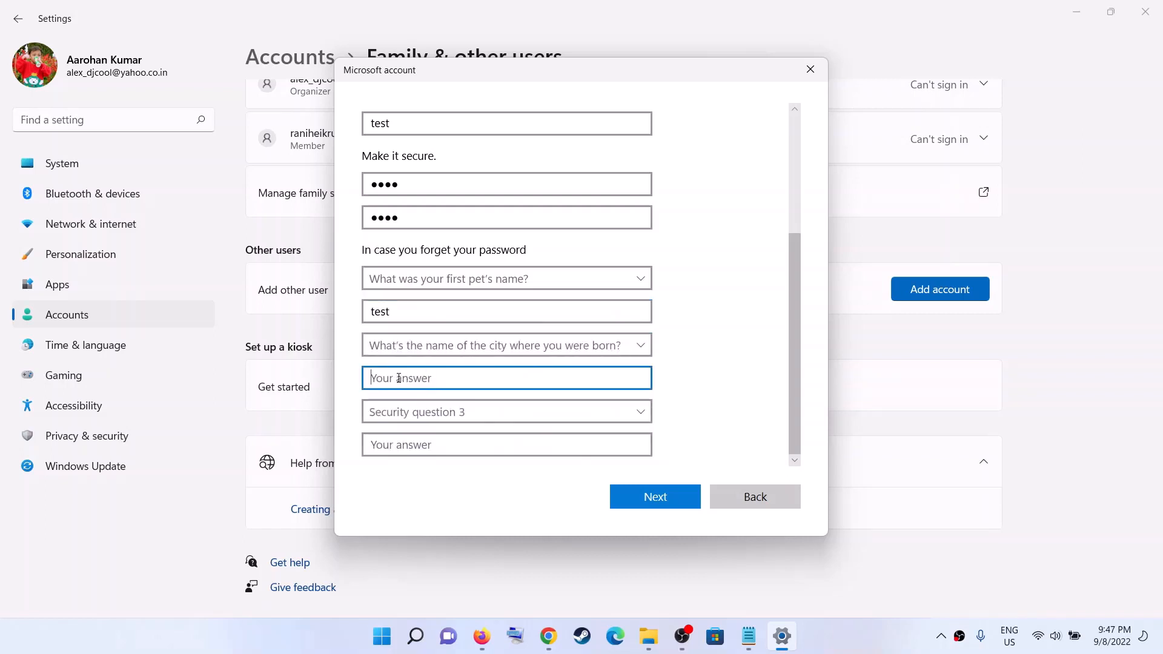
# - Pick the childhood nickname third question, type the answers, and rename the user test1
pyautogui.click(507, 412)
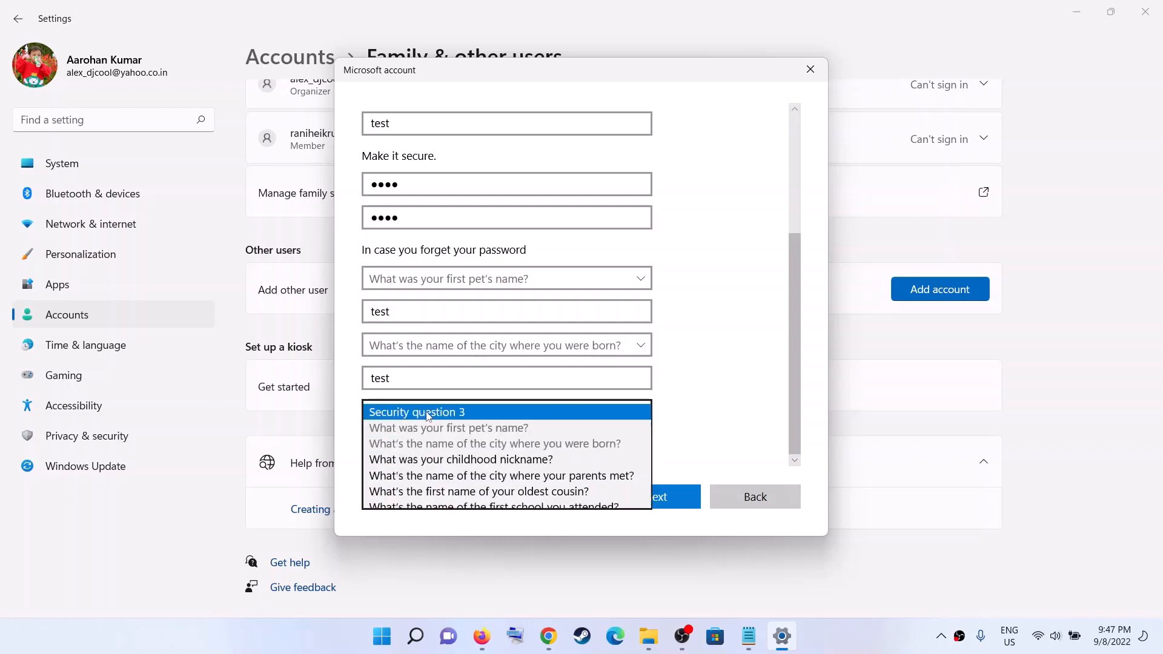
pyautogui.click(460, 460)
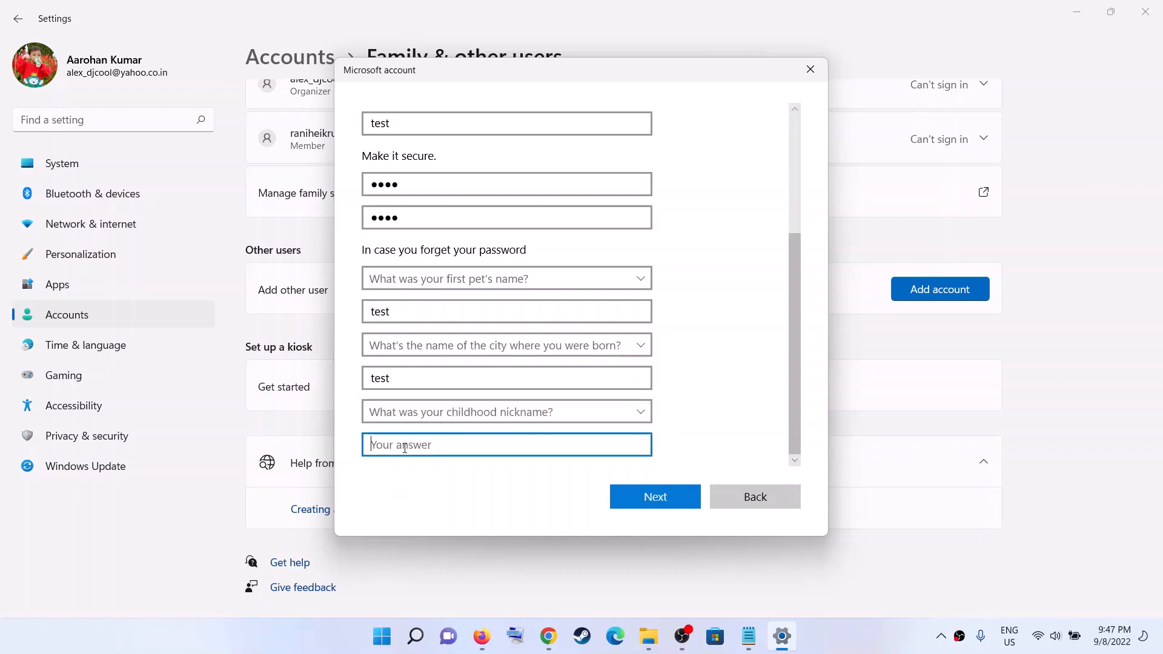
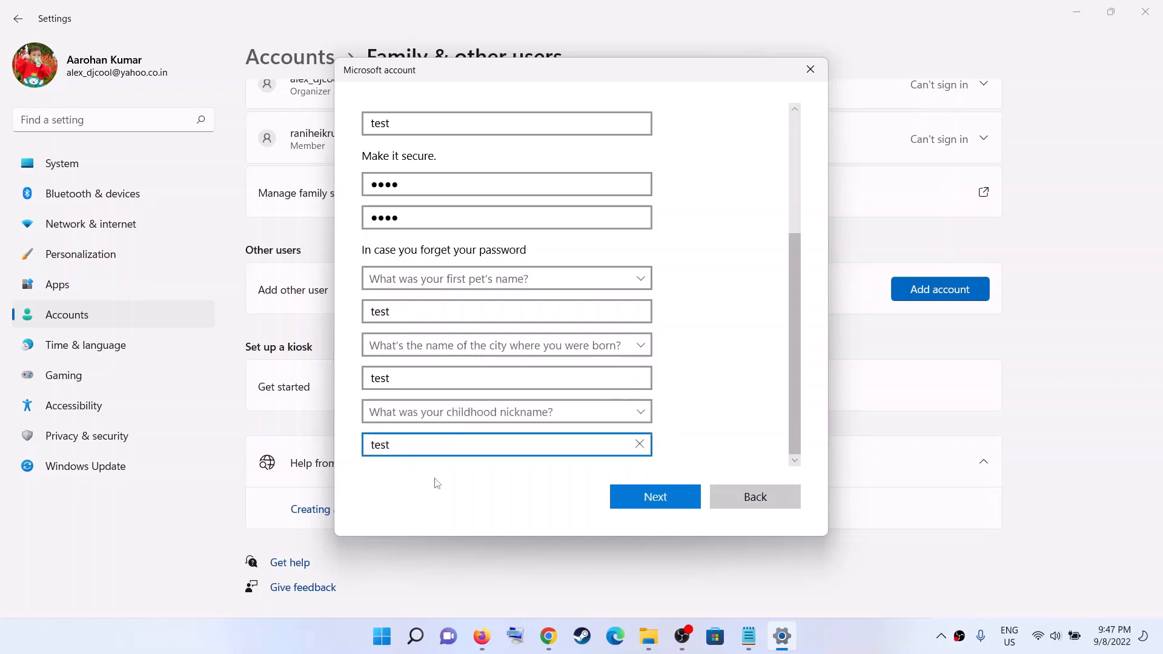
pyautogui.scroll(3)
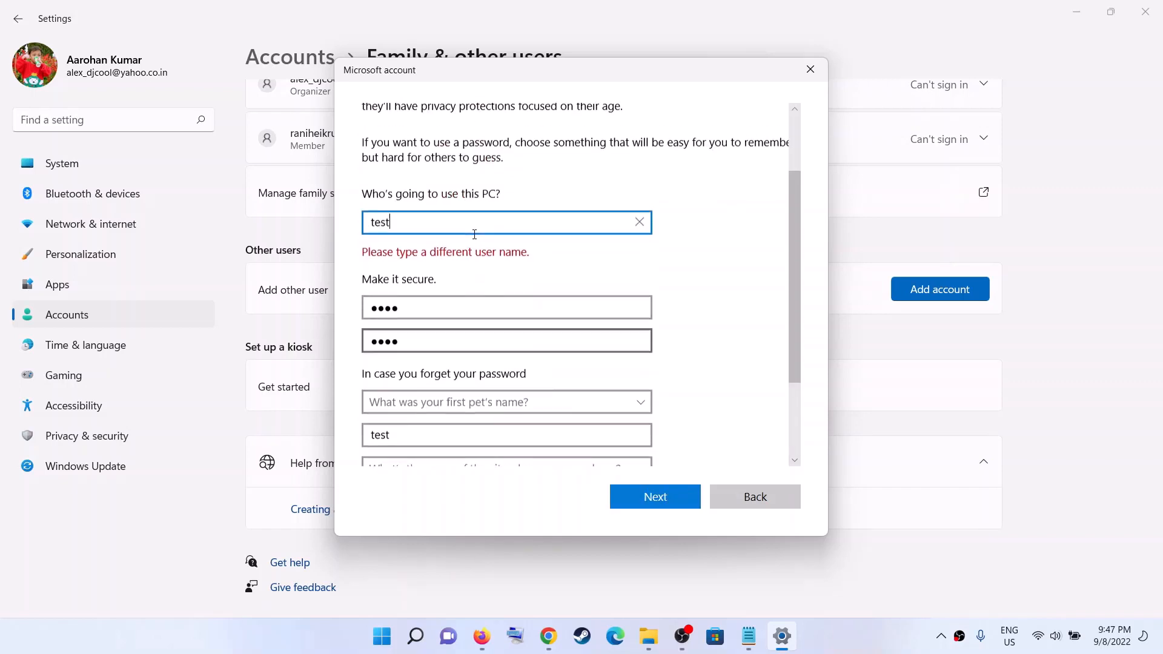
pyautogui.write('1')
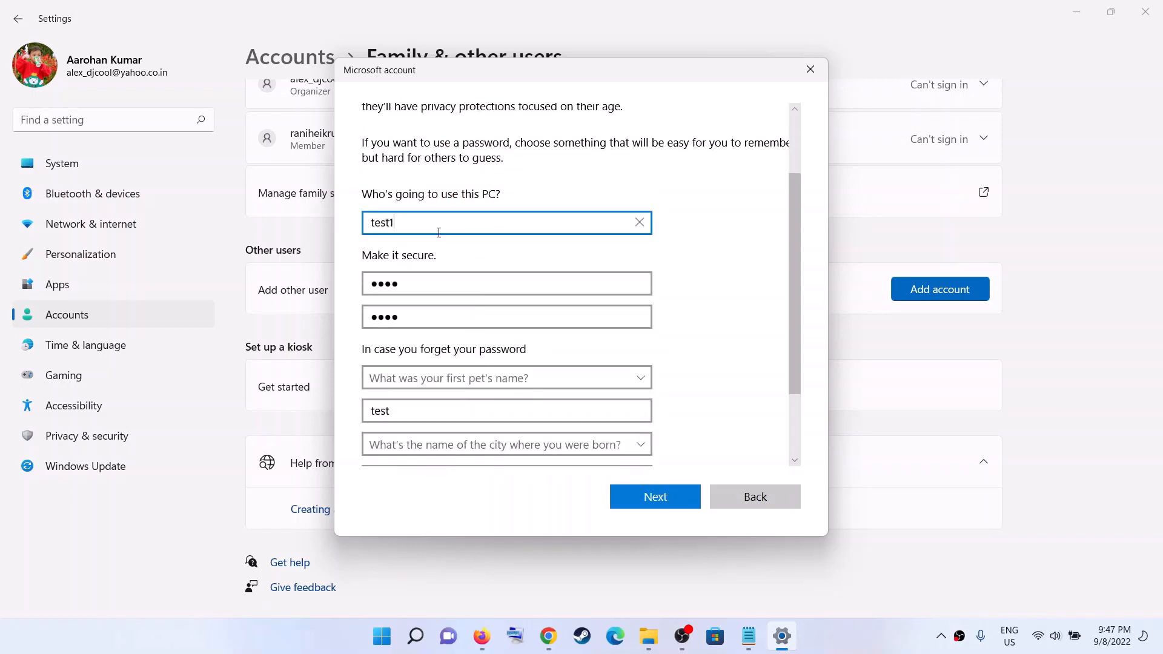
pyautogui.scroll(-3)
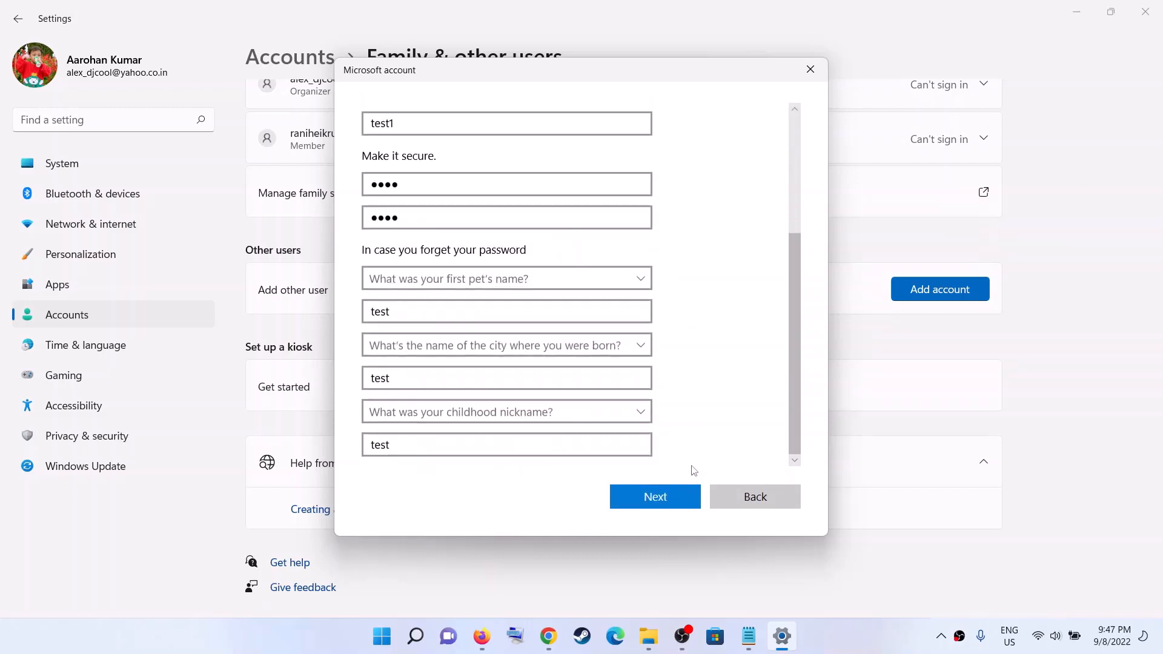
# - Submit the new user and change test1's account type to Administrator
pyautogui.click(654, 496)
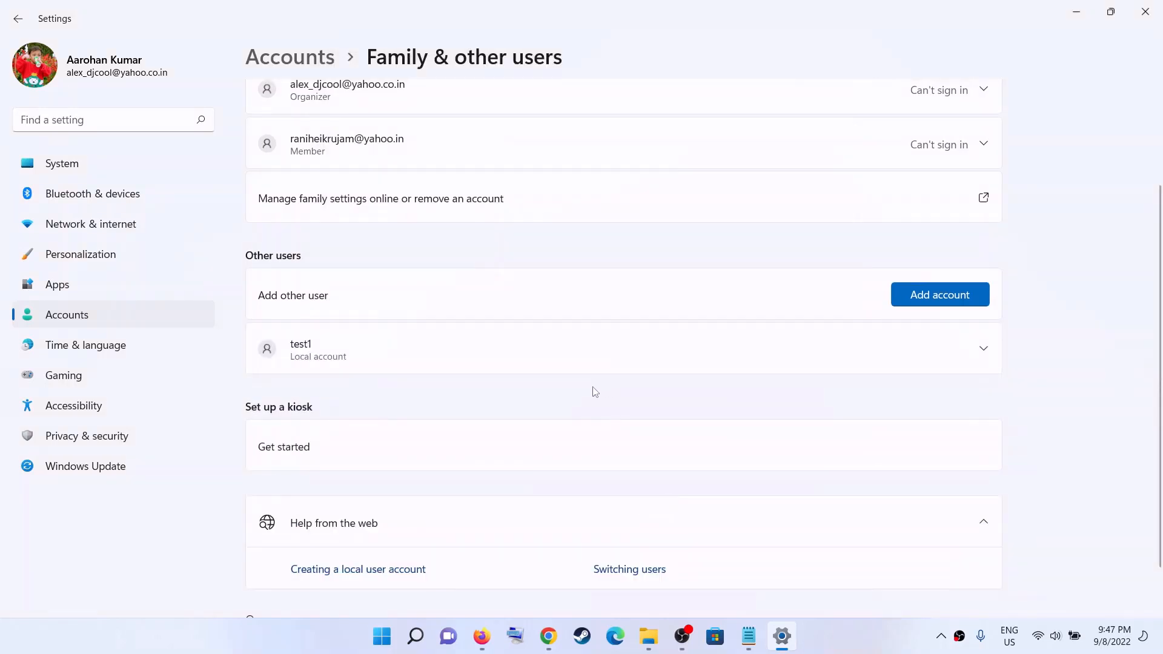
pyautogui.moveTo(588, 380)
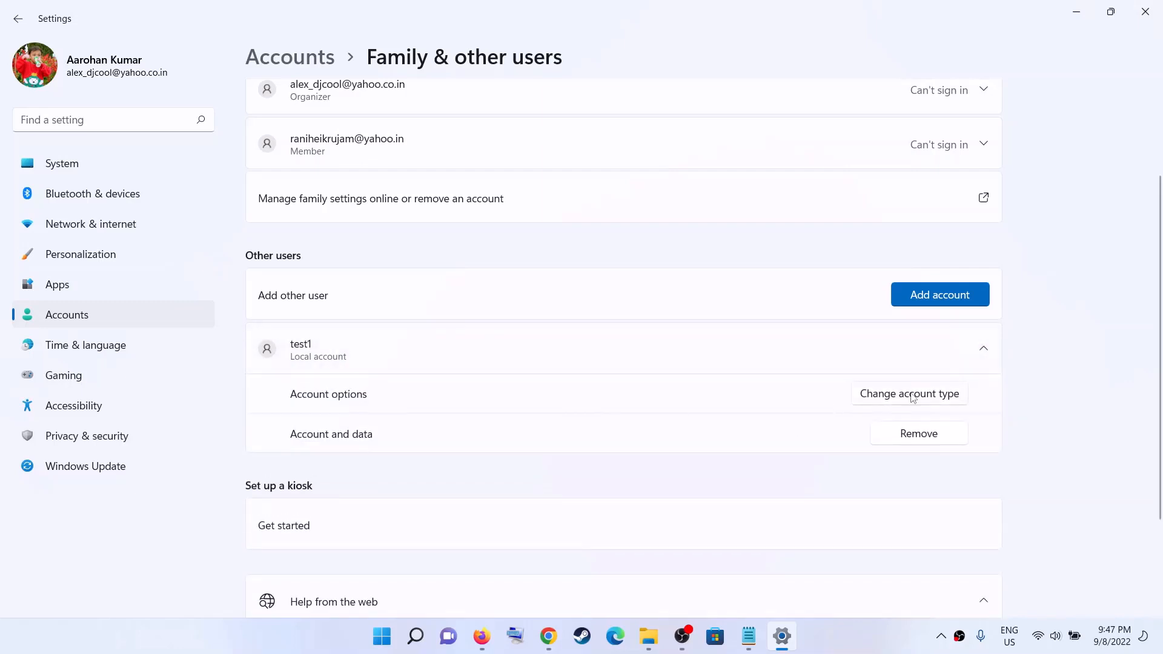
pyautogui.click(909, 394)
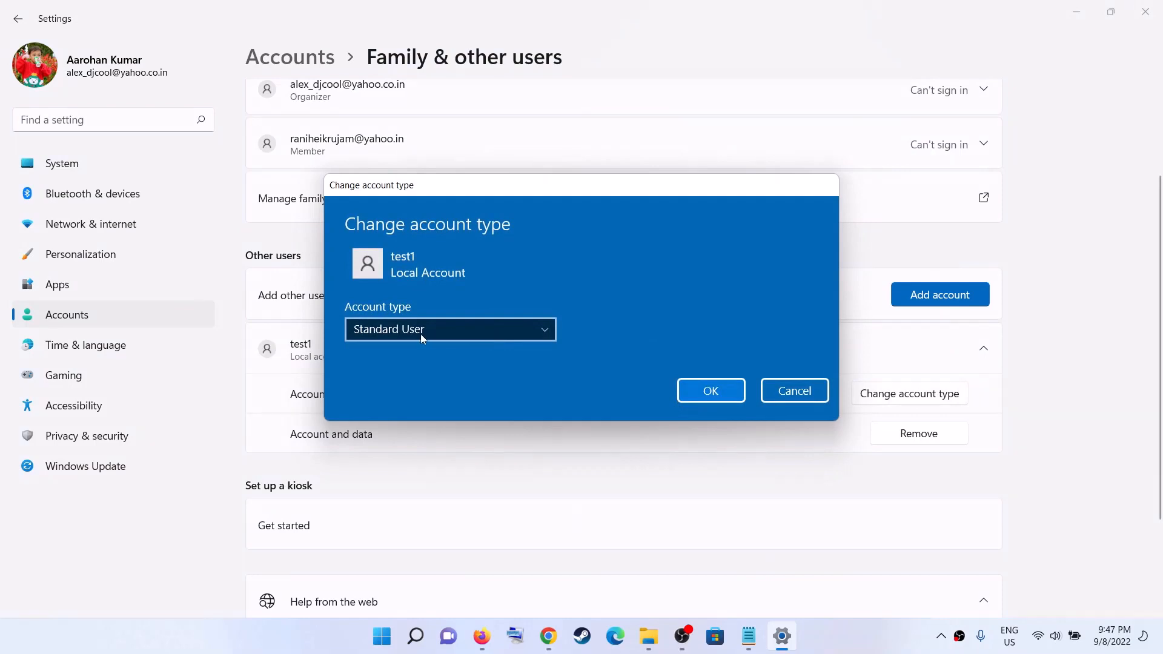
pyautogui.click(449, 328)
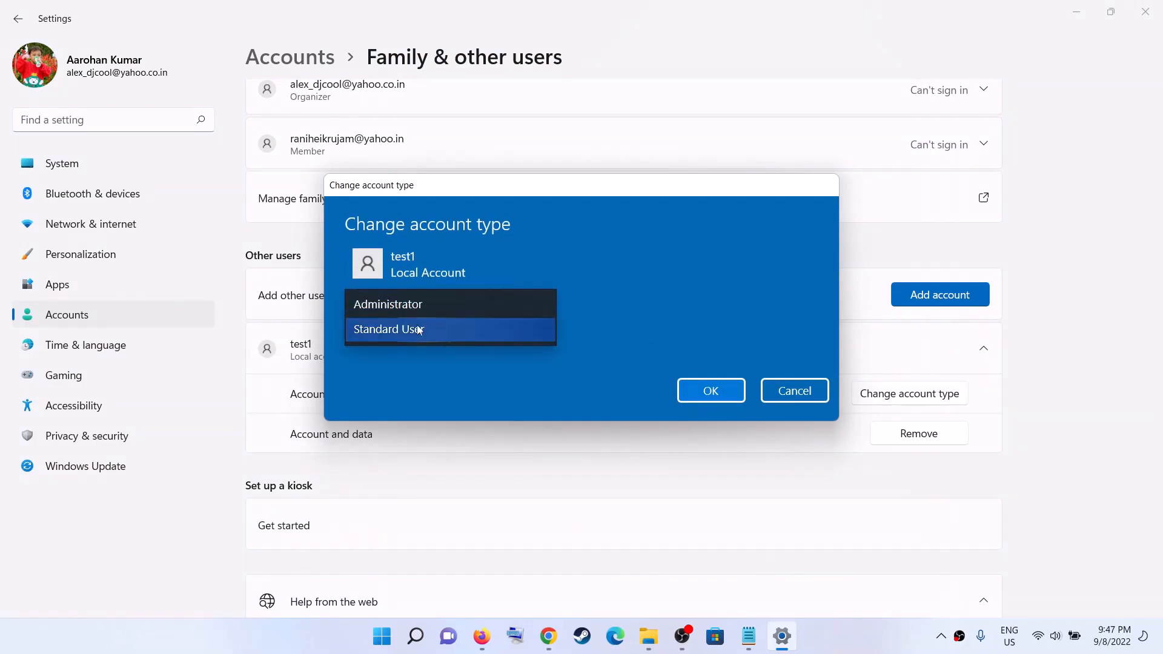
pyautogui.click(386, 305)
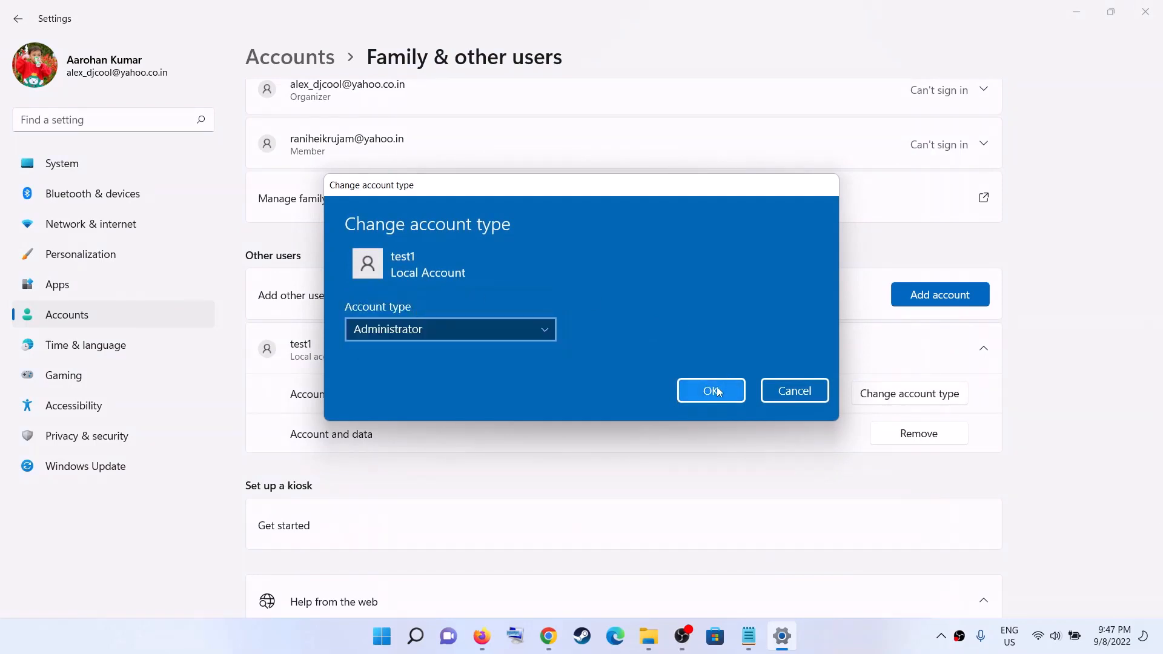
pyautogui.click(710, 390)
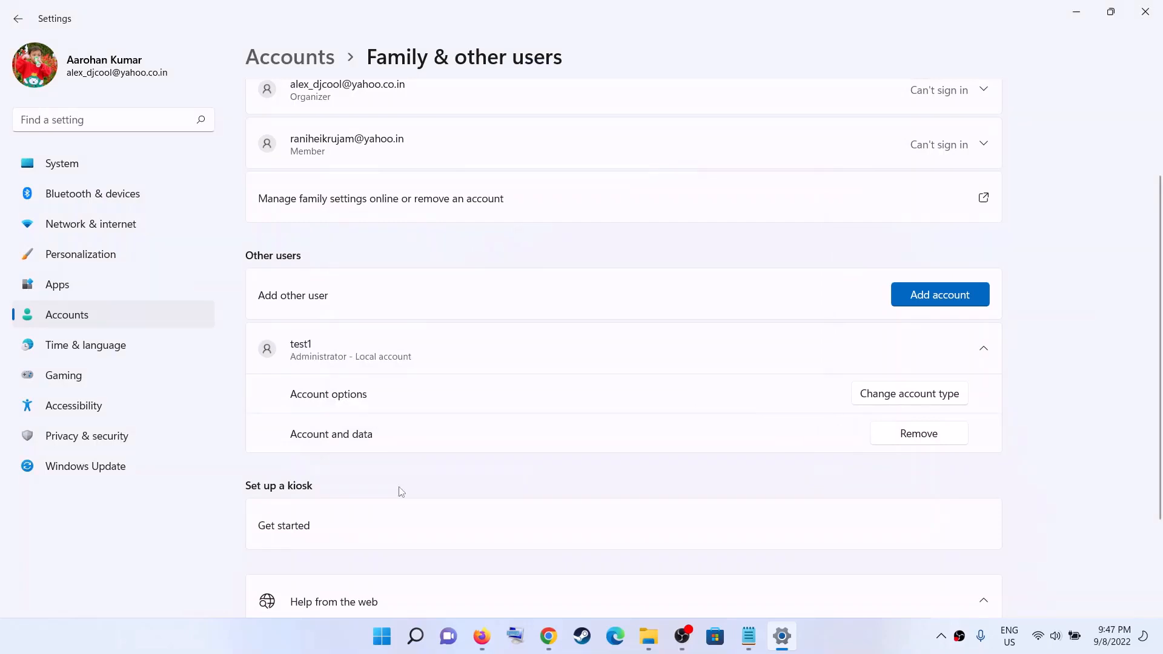
# - Open the Start menu's account switcher showing test1 as a user to switch to
pyautogui.click(381, 636)
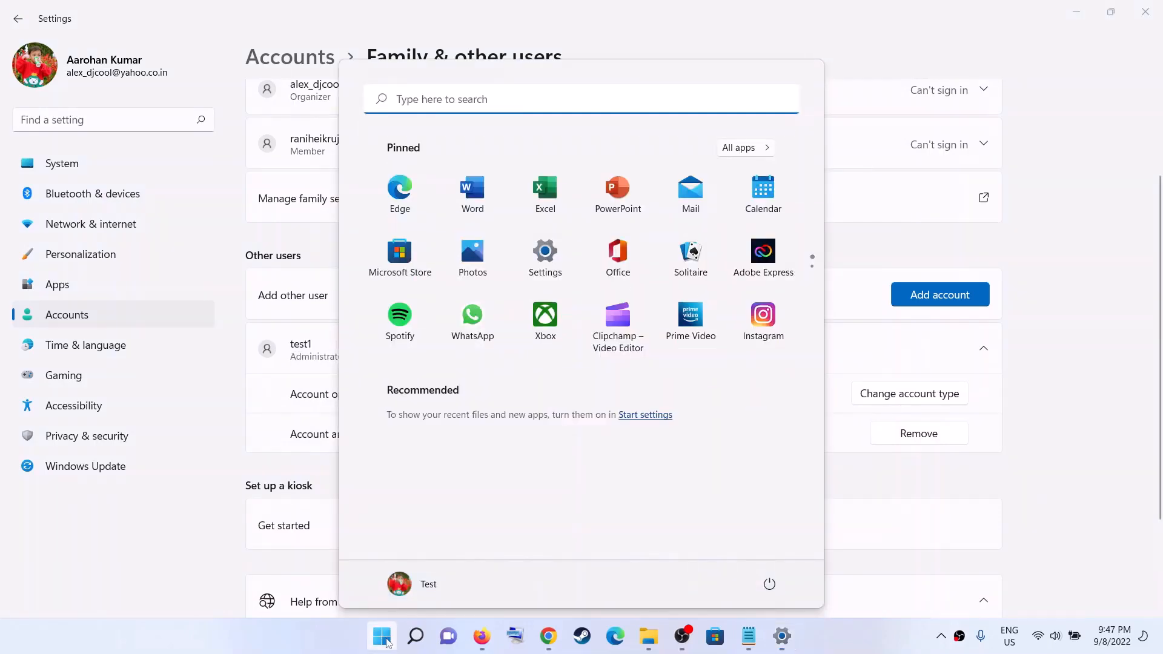
pyautogui.moveTo(429, 585)
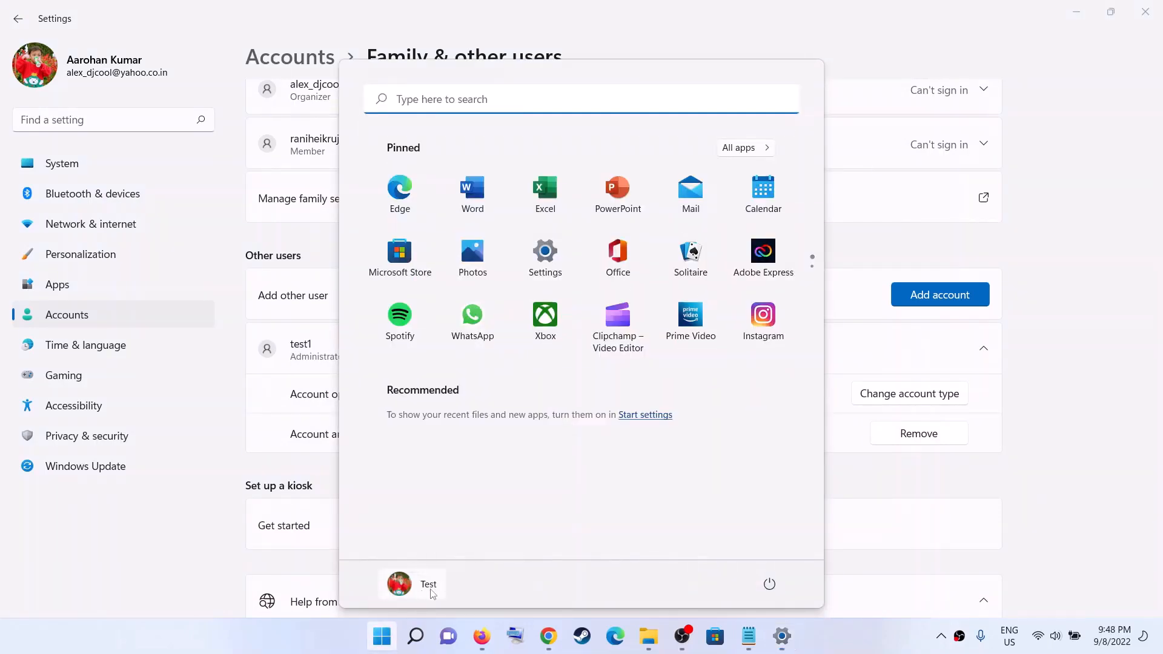
pyautogui.click(399, 584)
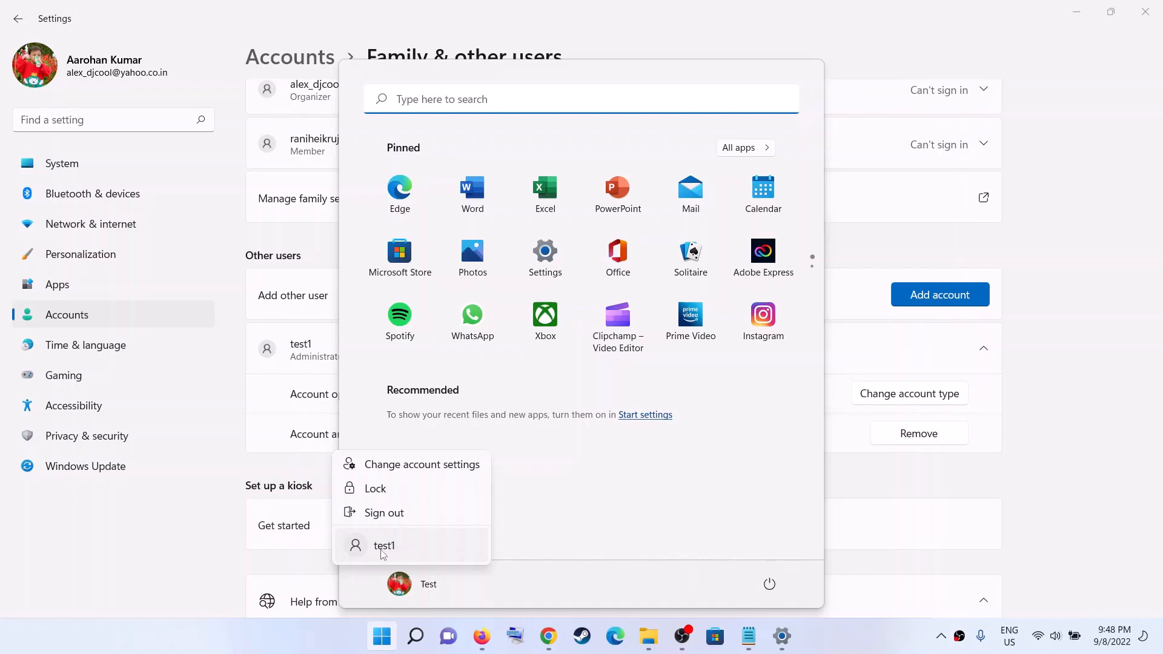
pyautogui.moveTo(390, 549)
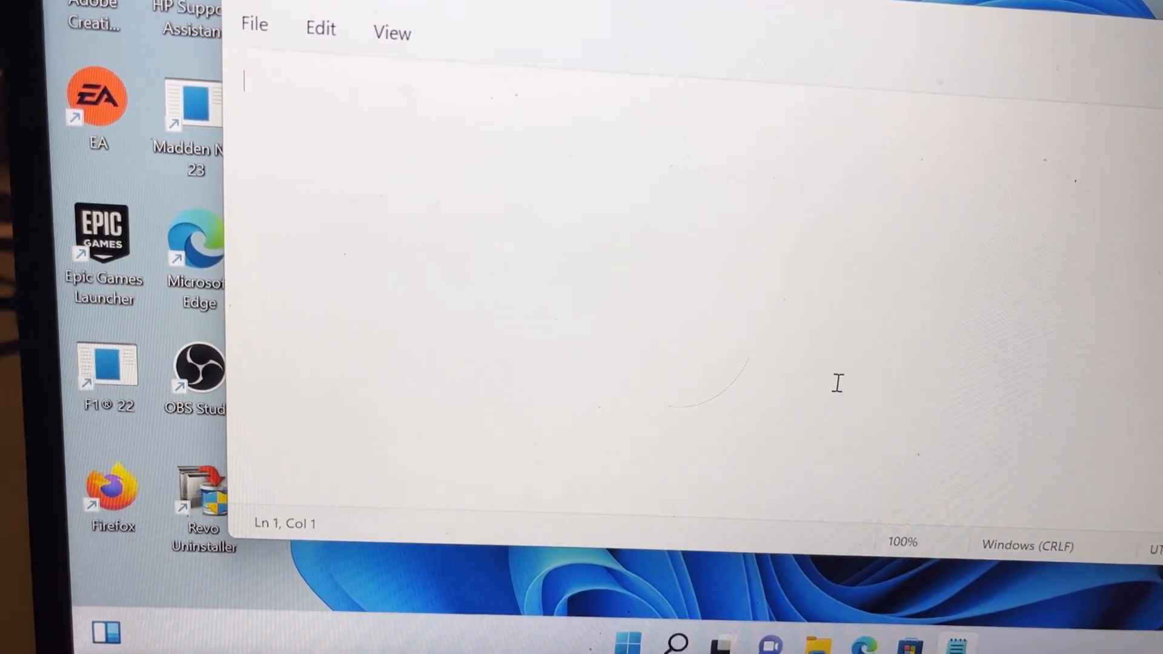
# - Start Win+H voice typing in Notepad and dictate 'And you can start speaking and over here you can'
pyautogui.press('Win+H')
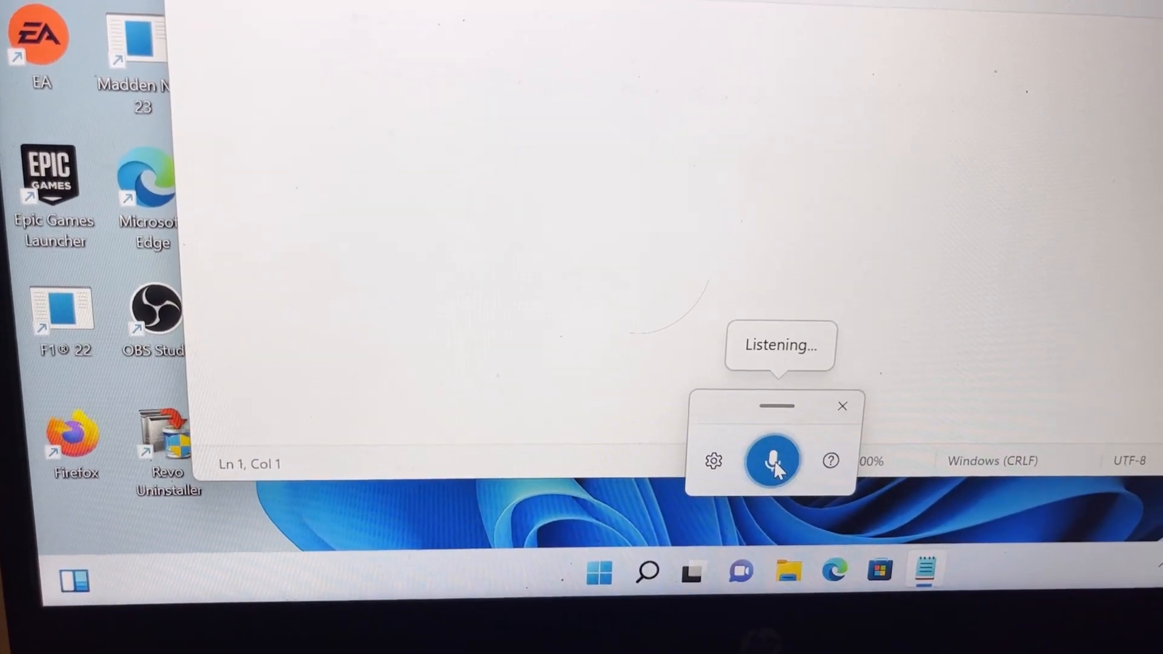
pyautogui.click(771, 460)
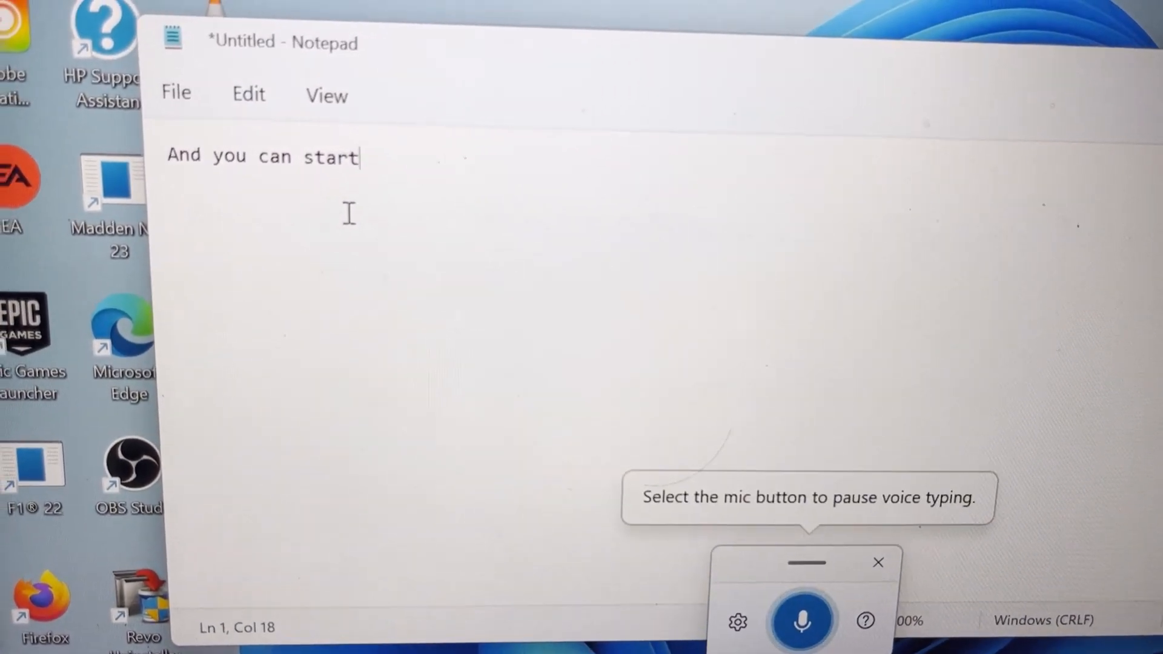
pyautogui.write('speaking and over here you can')
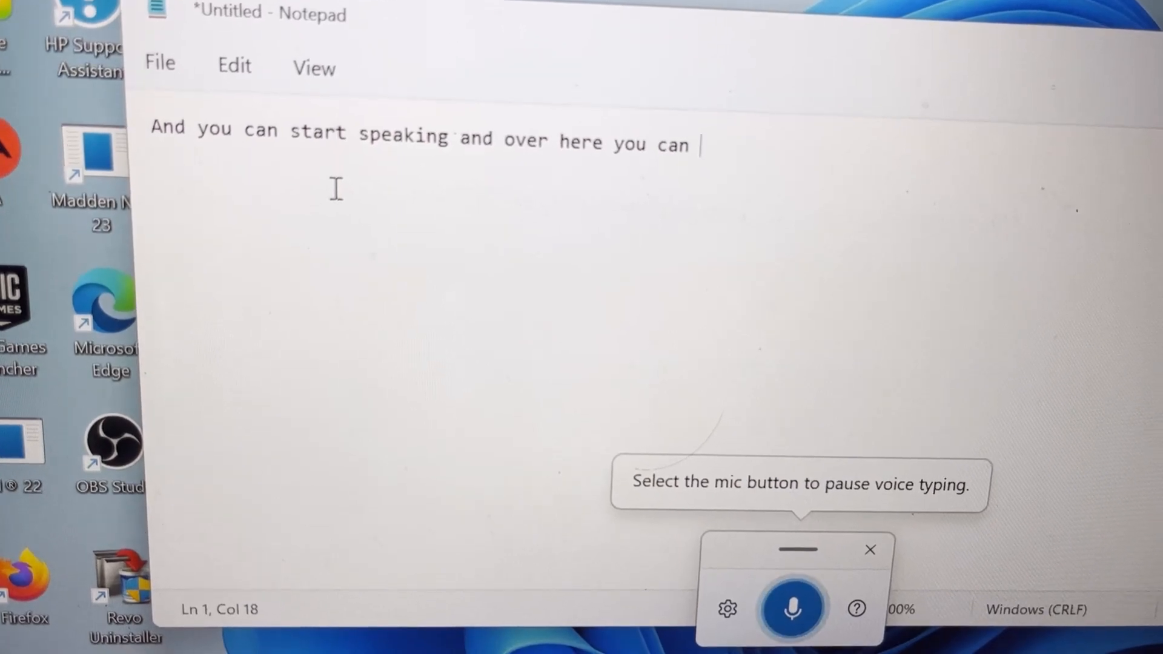